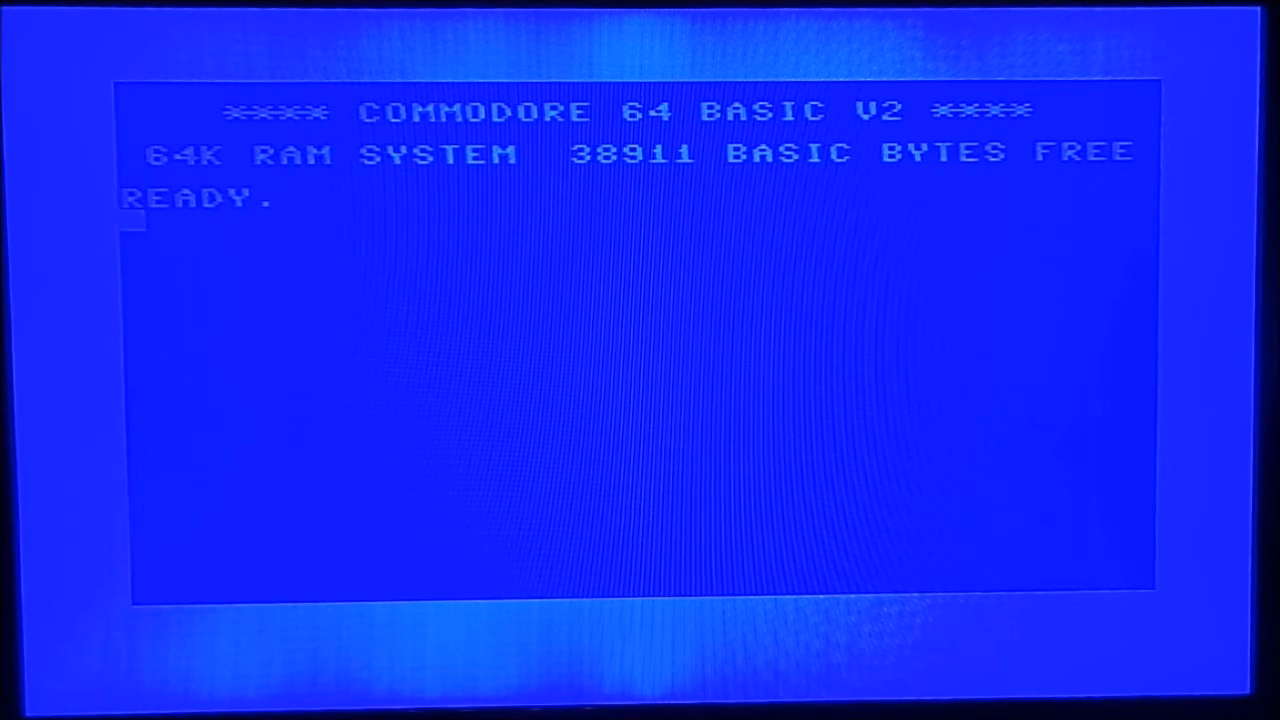
- Enter LOAD"$" with the device corrected from 8 to 9 to fetch the SD card directory
text(LOA)
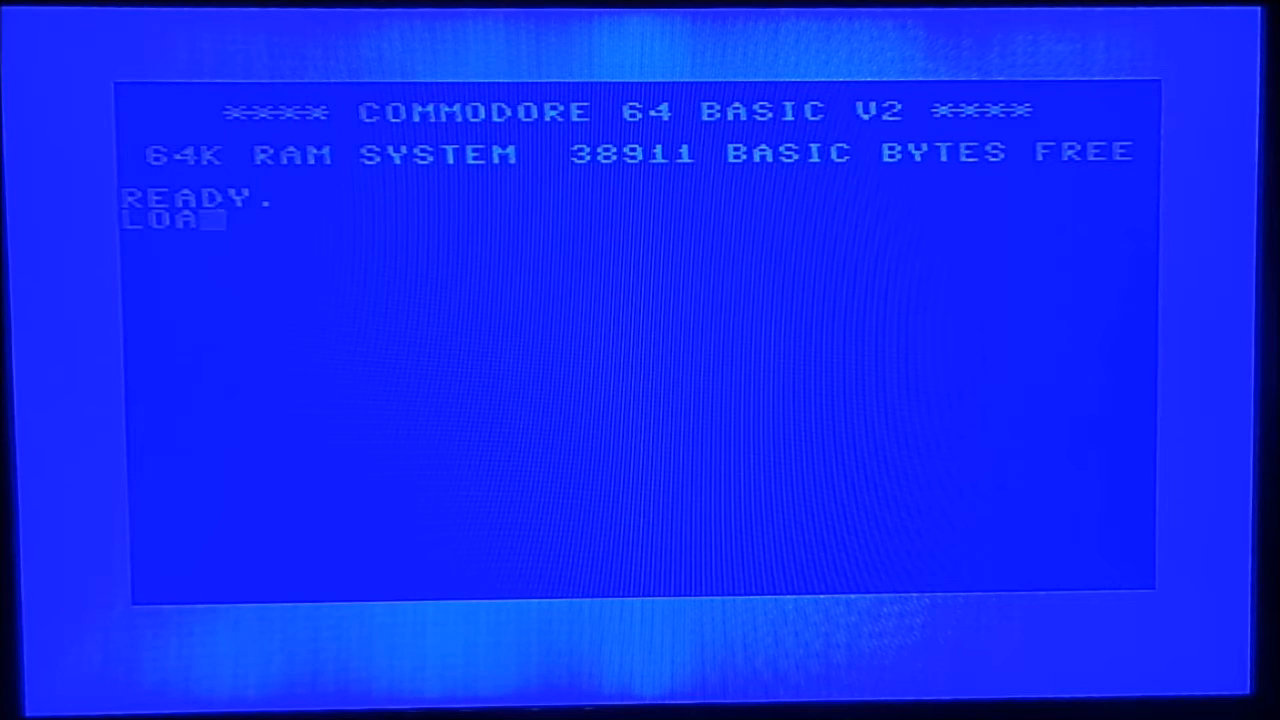
text(D"$",8)
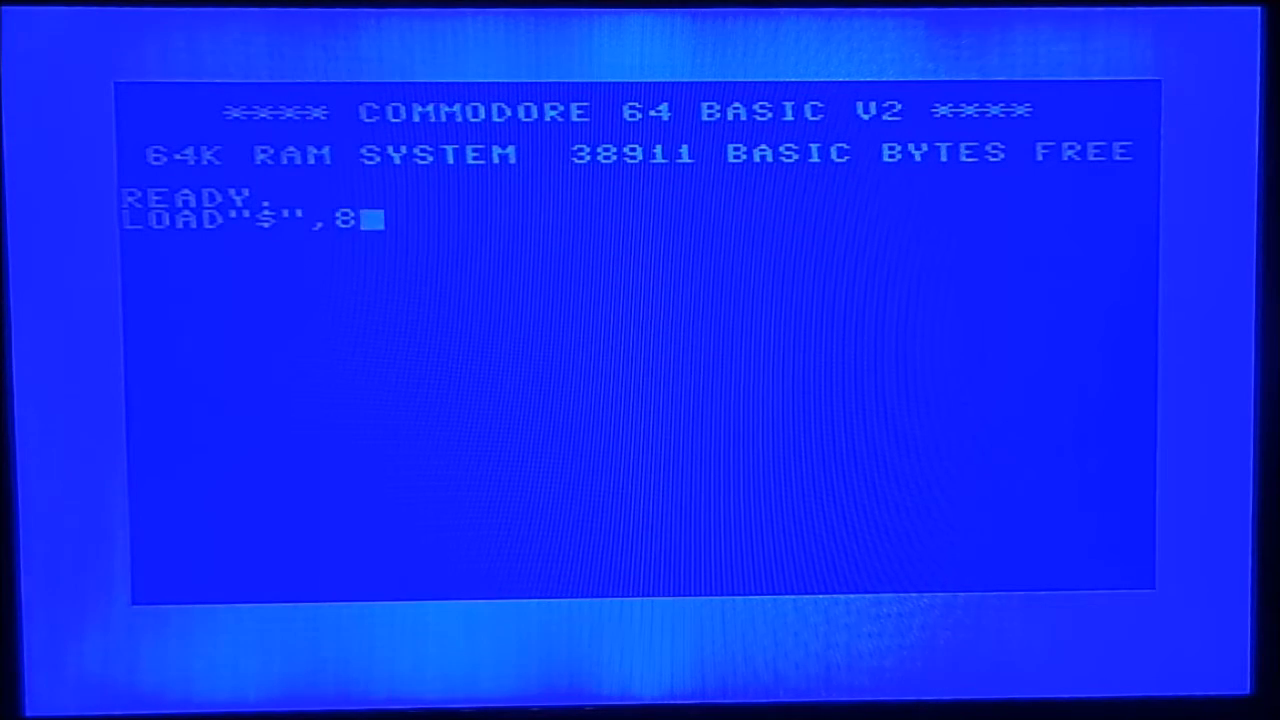
key(Backspace)
text(9)
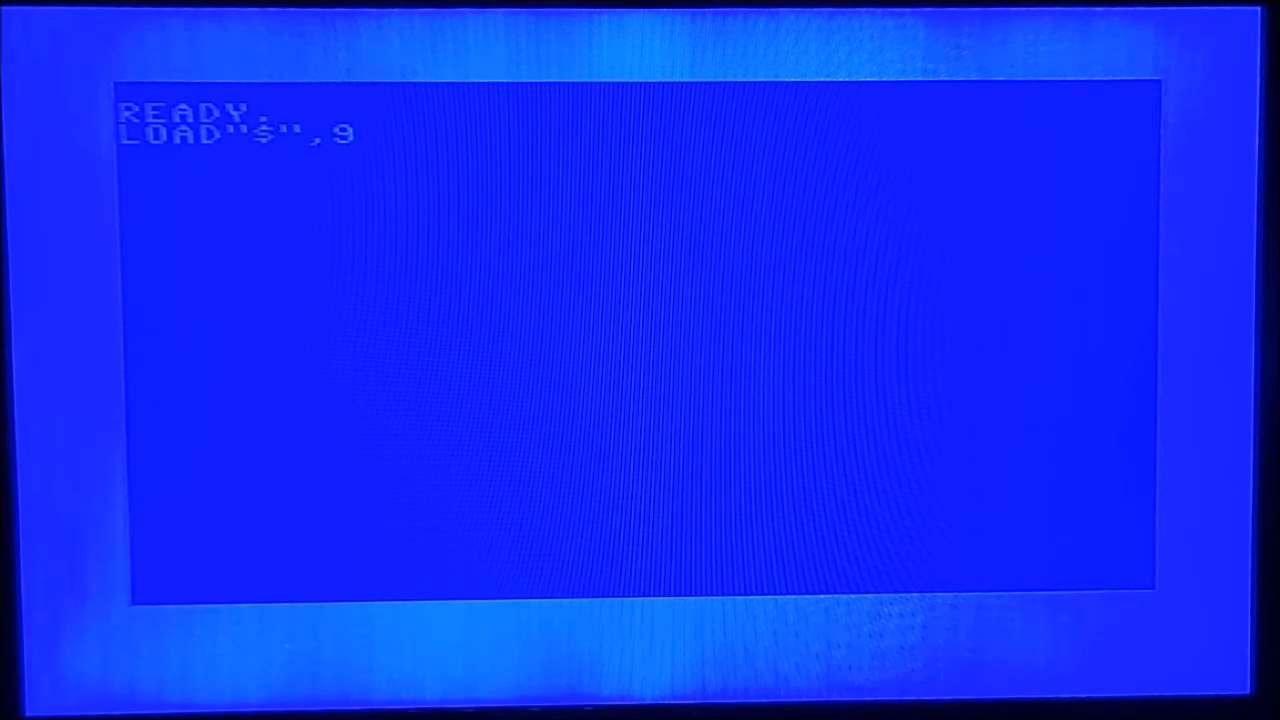
key(Return)
text(LIST)
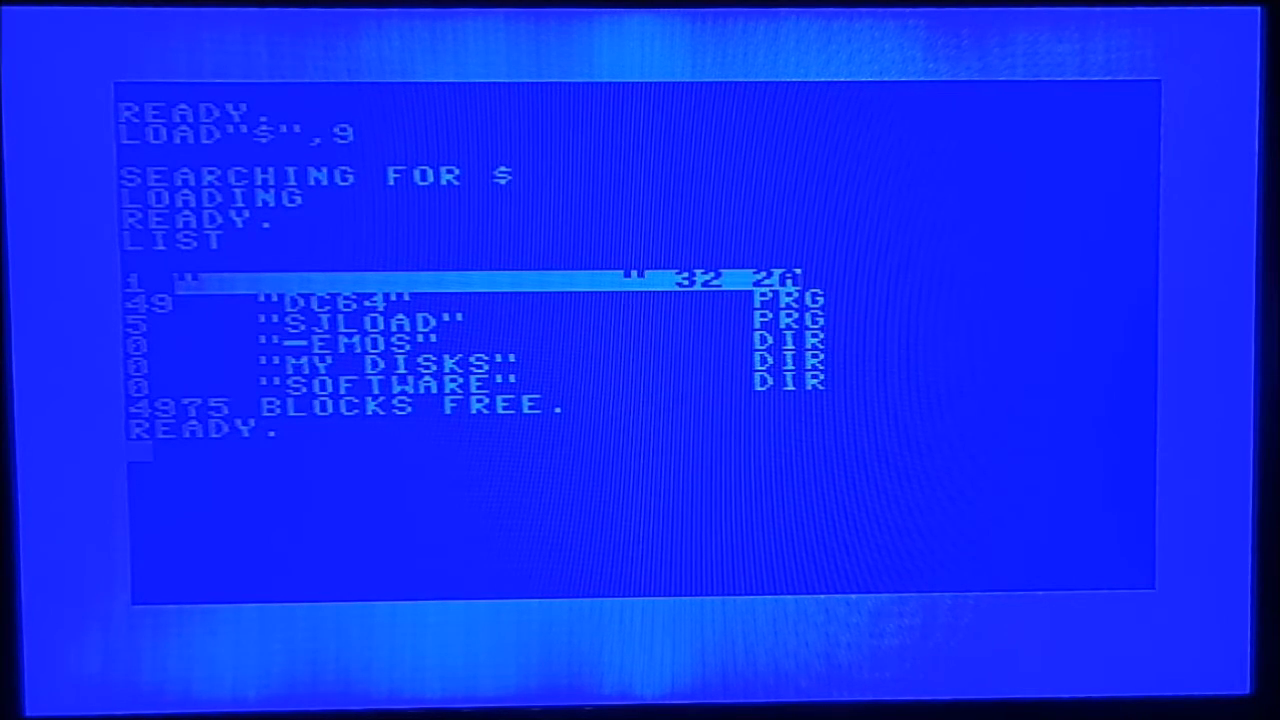
- Load the DC64 program from device 9 with LOAD"DC64",9
text(LOAD)
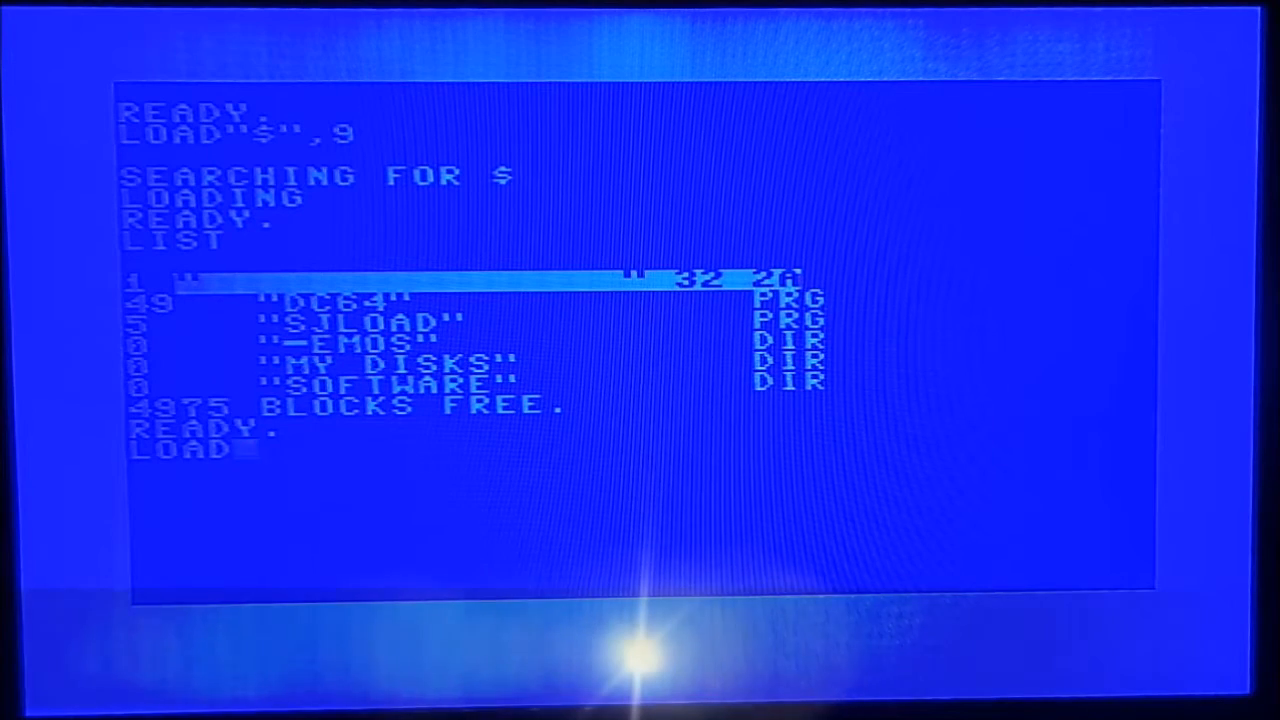
text("DC64)
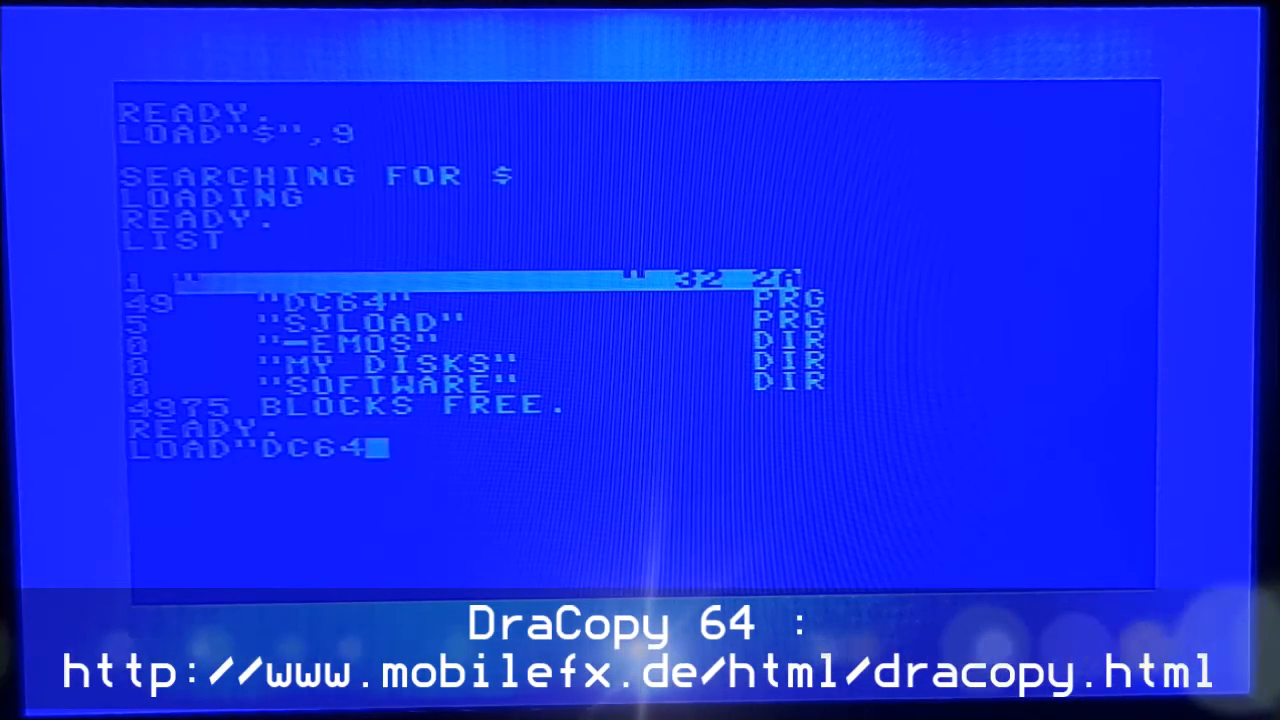
key(Return)
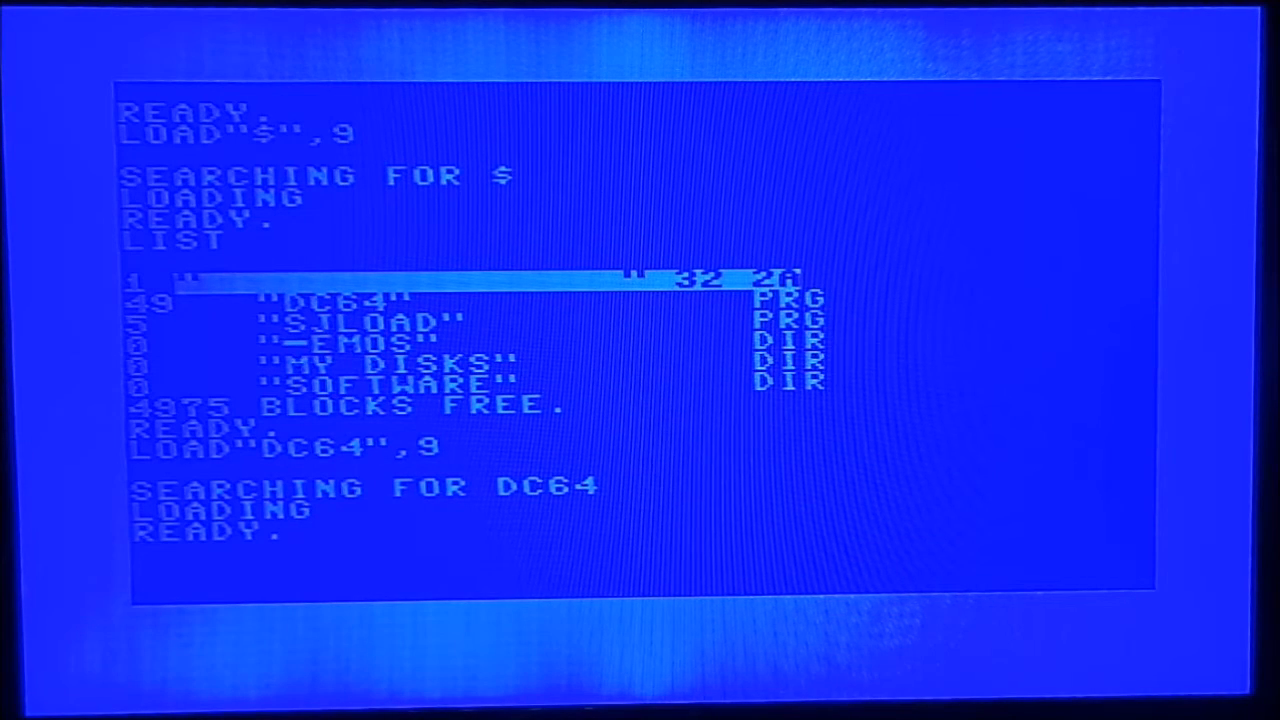
- RUN the loaded DC64 program to bring up DraCopy 64
text(RUN)
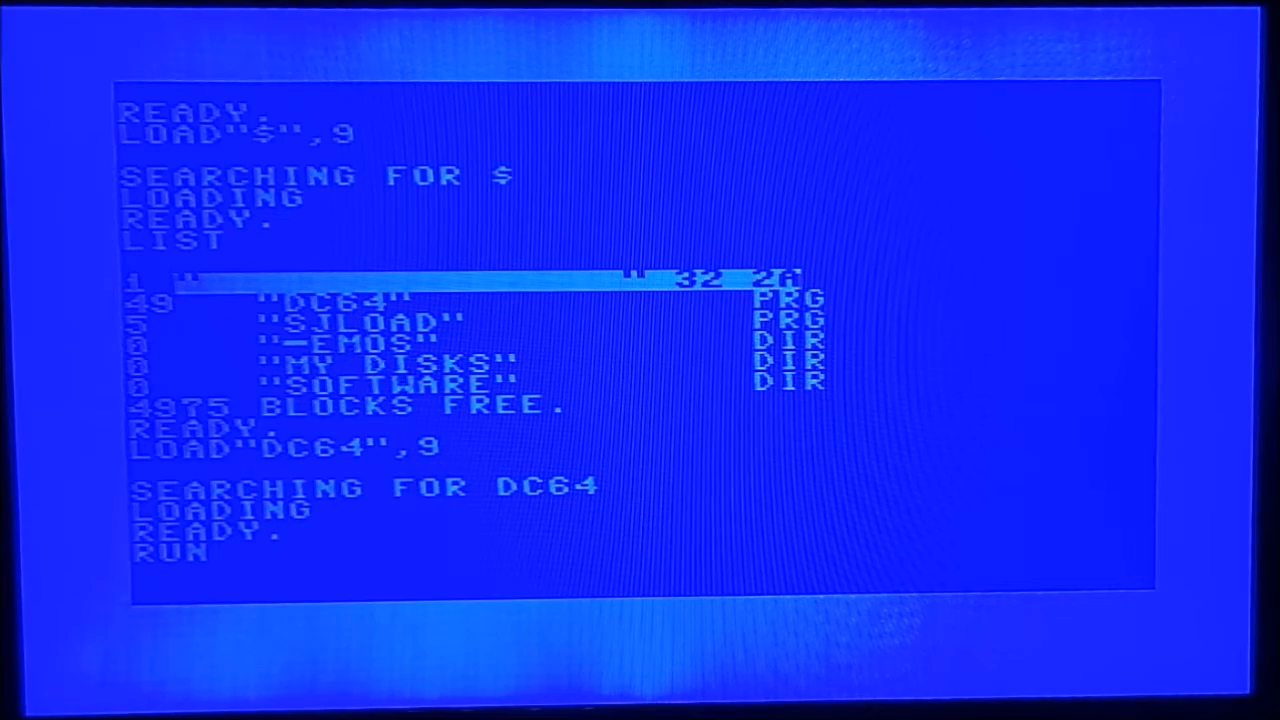
key(Return)
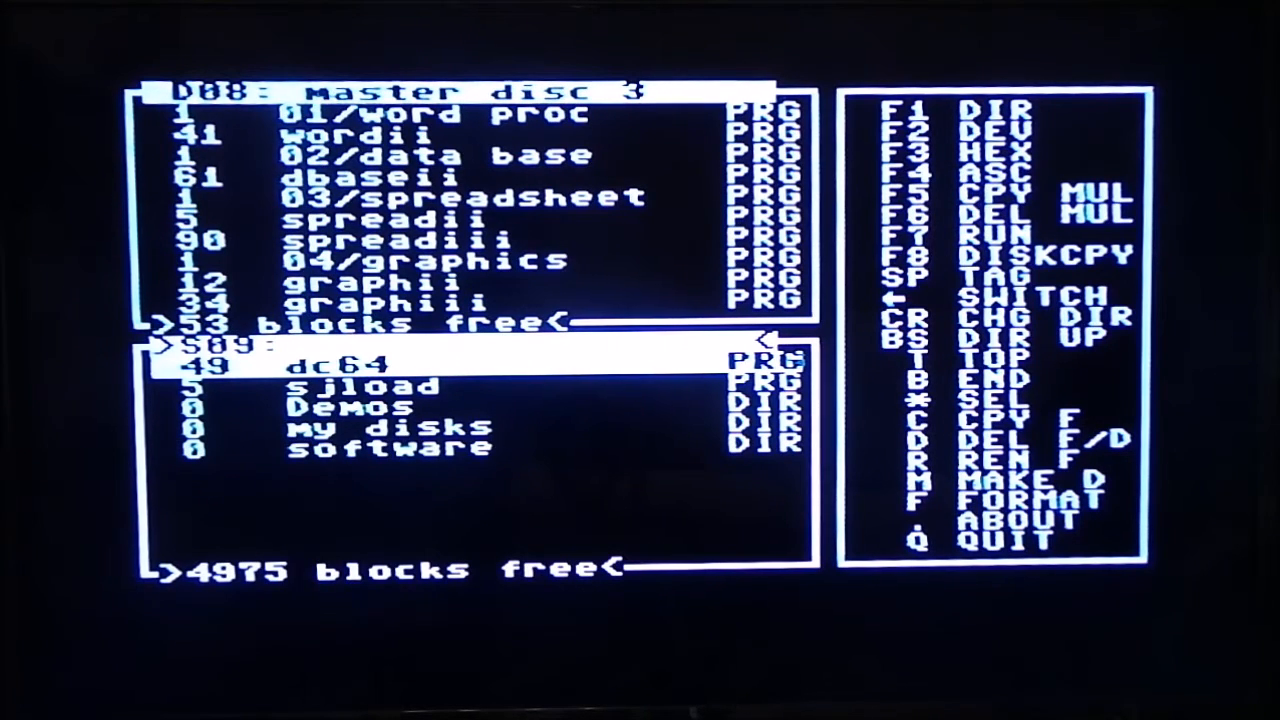
- Enter the my disks folder and select the 64master4.d64 disk image on device 9
key(Down)
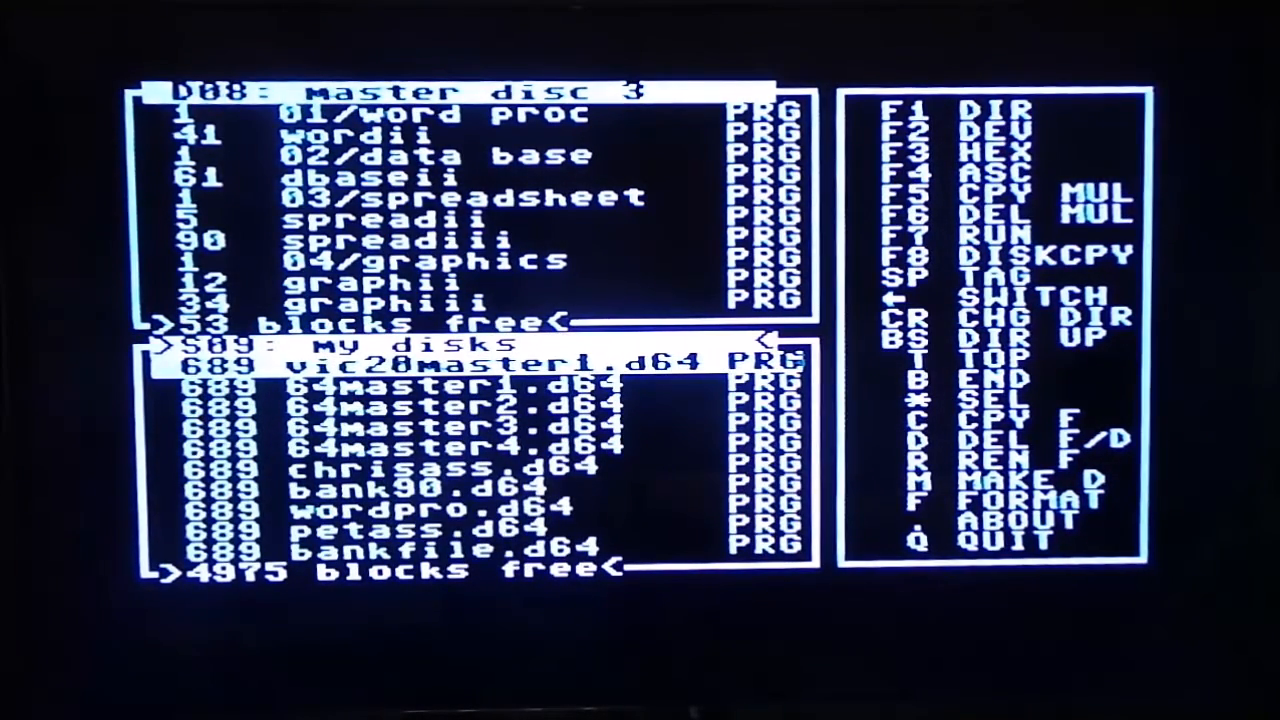
key(Down)
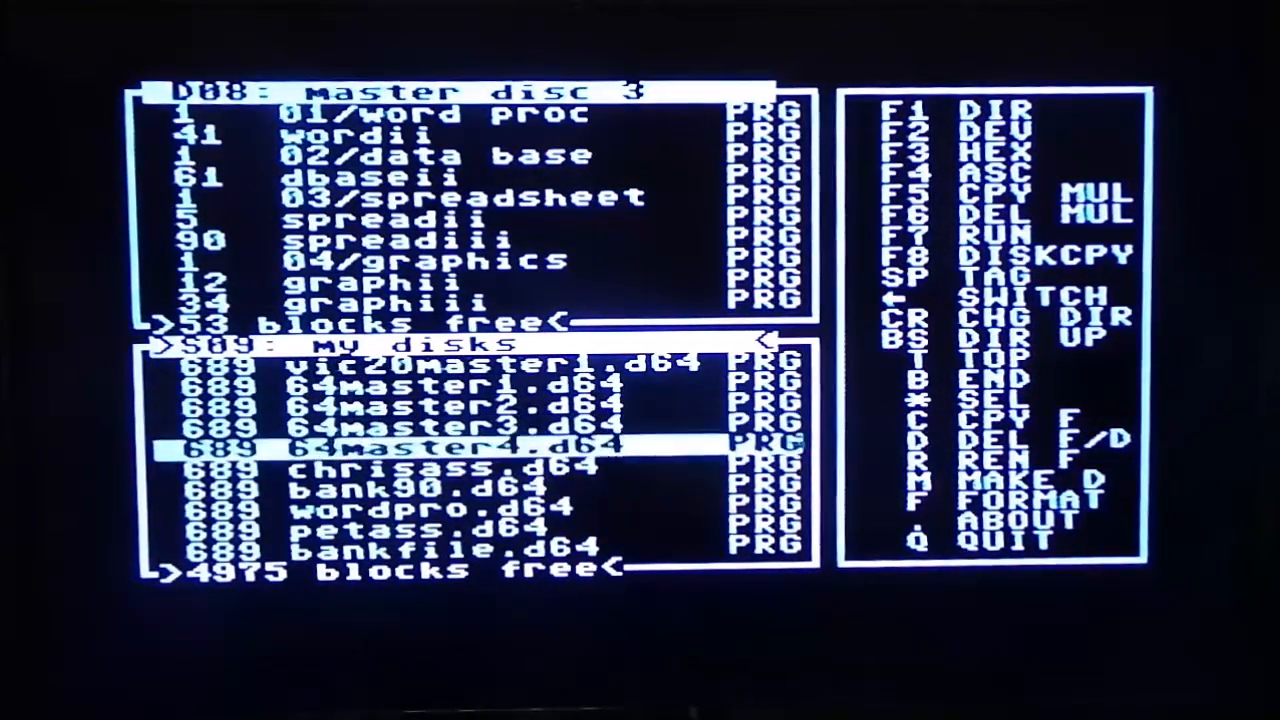
key(Down)
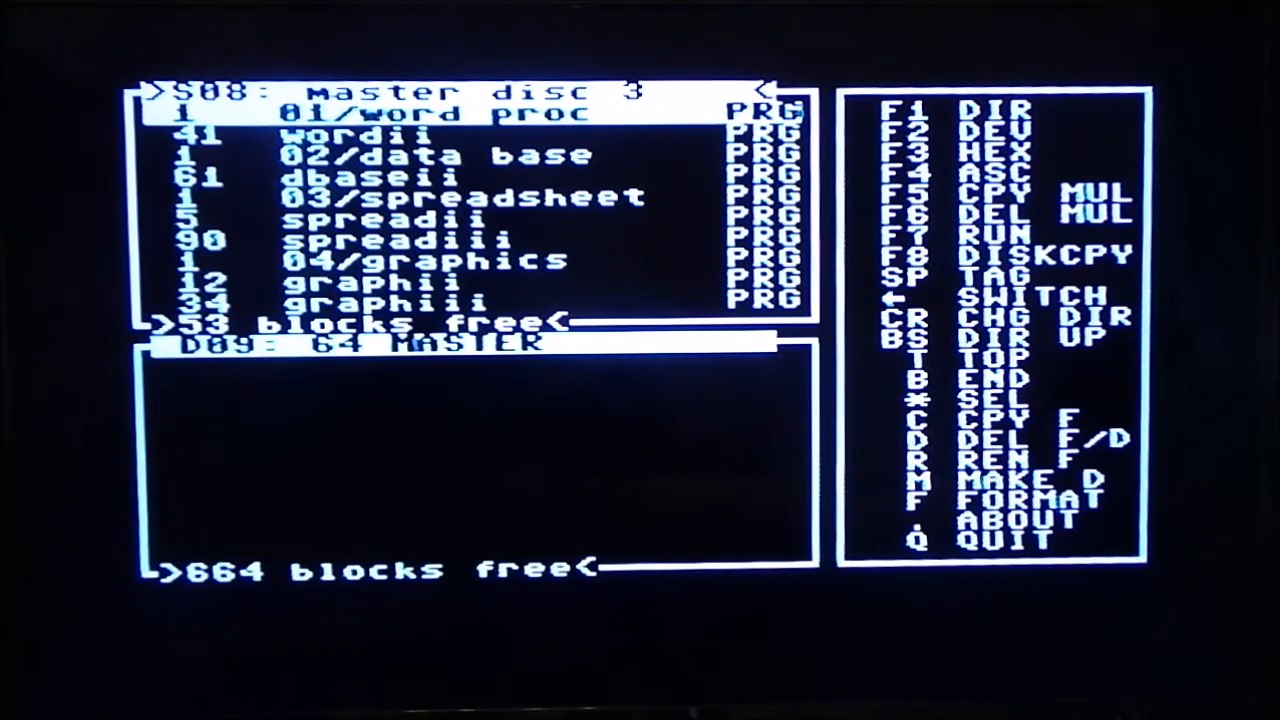
click(1010, 518)
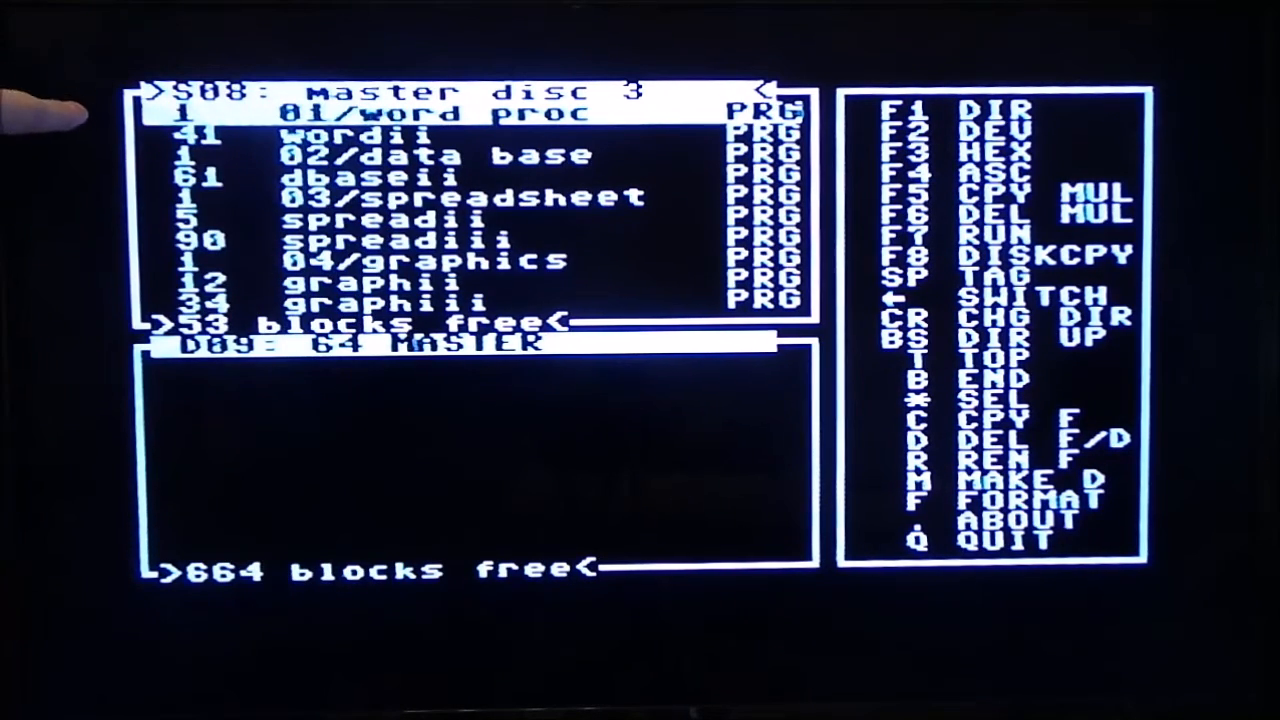
mouse_move(140, 250)
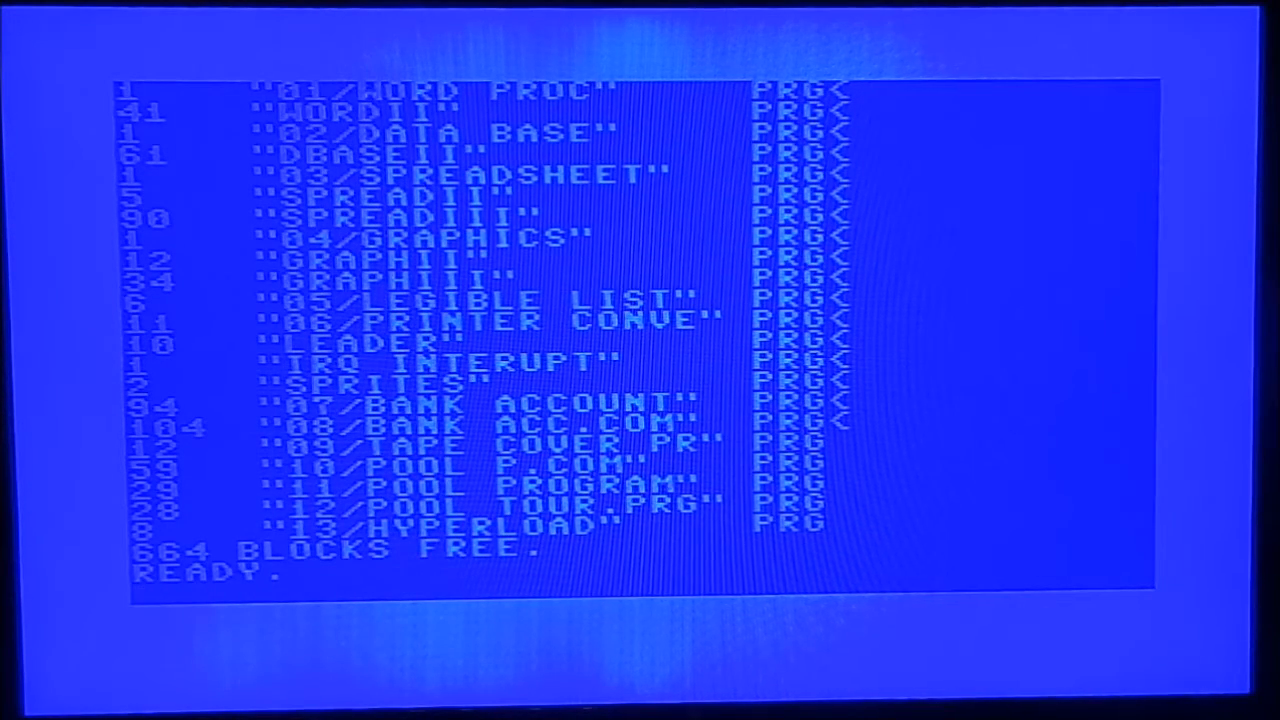
- Load the program matching 11* from device 9 with LOAD"11*",9
text(LOAD"1)
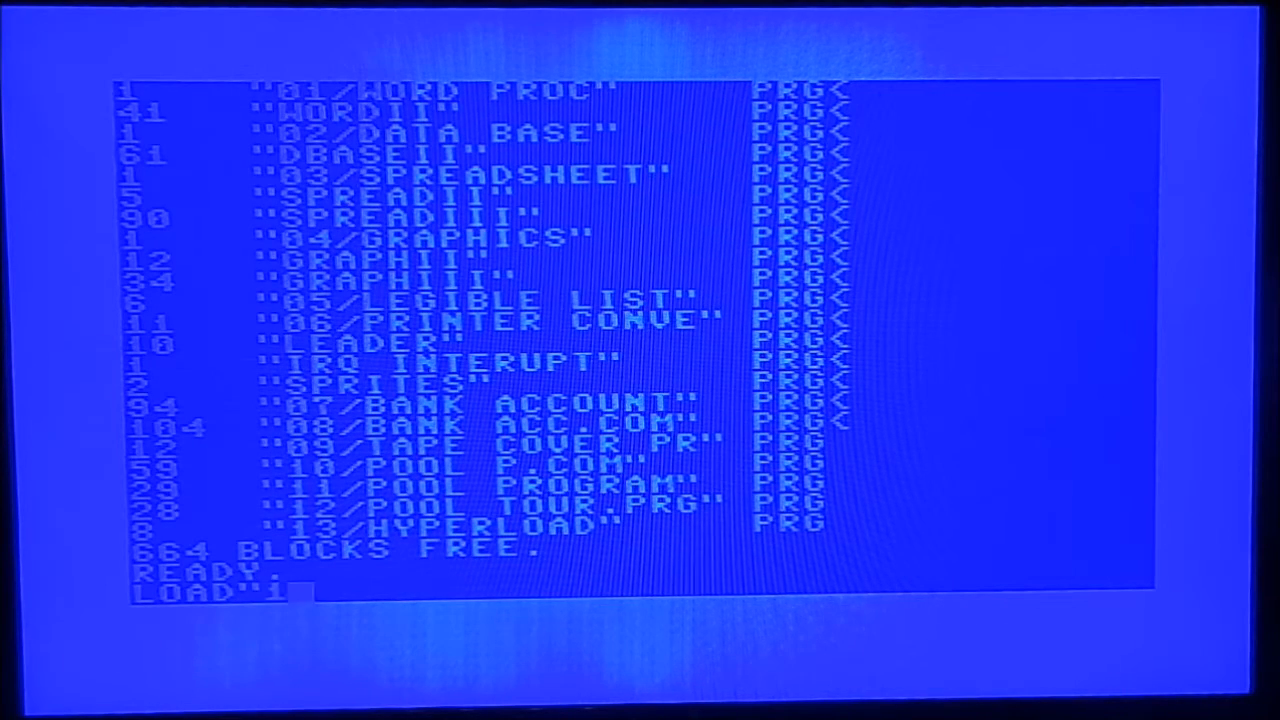
text(1*")
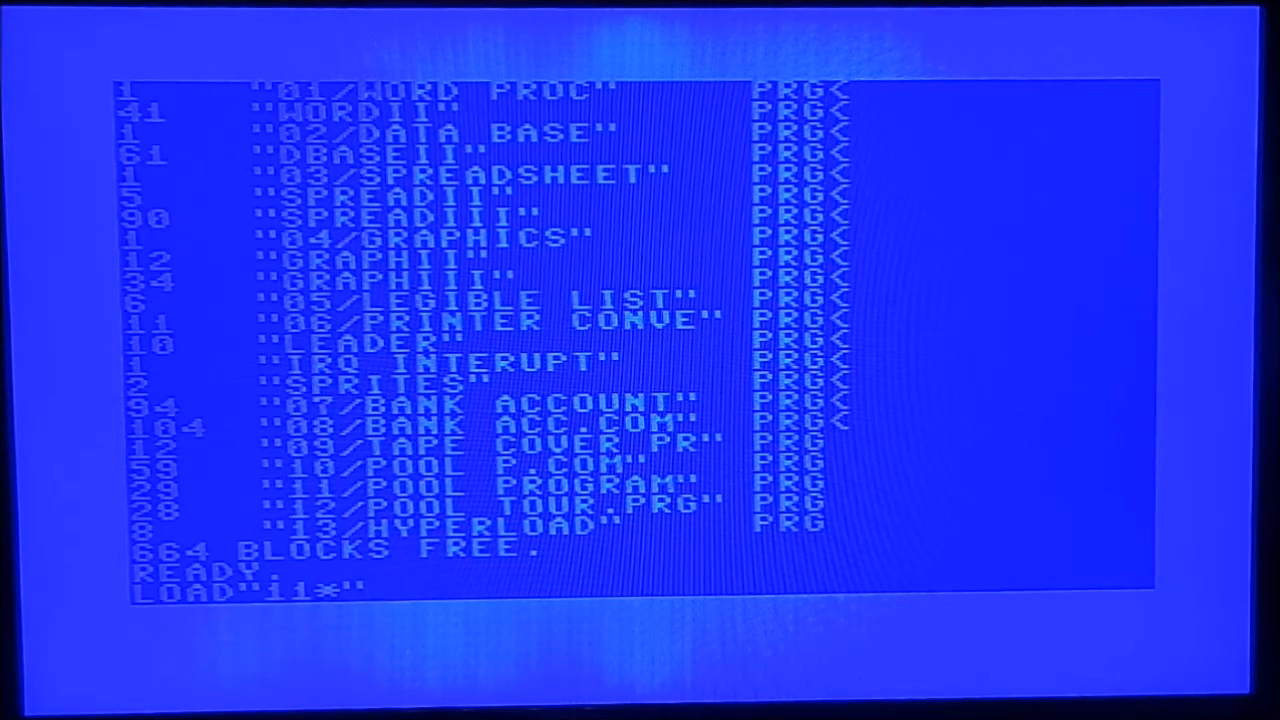
key(Return)
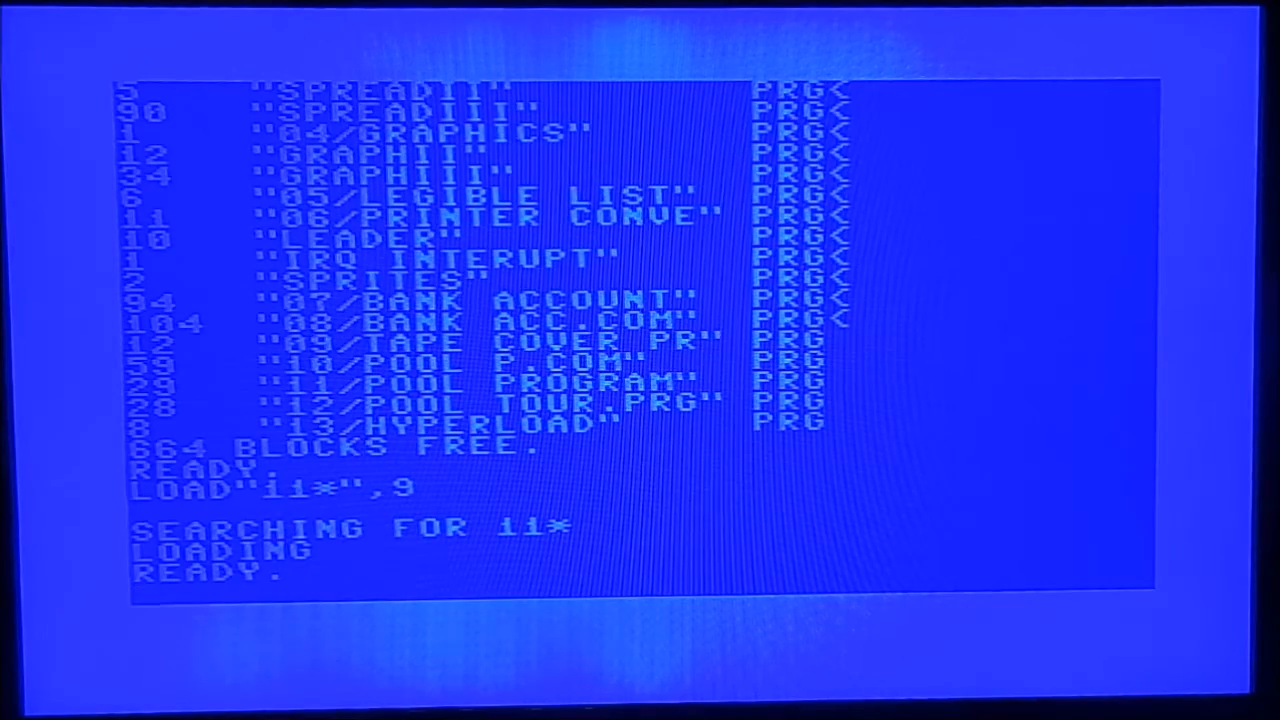
- LIST the pool league analyser and follow the listing down to line 5890
text(LIST)
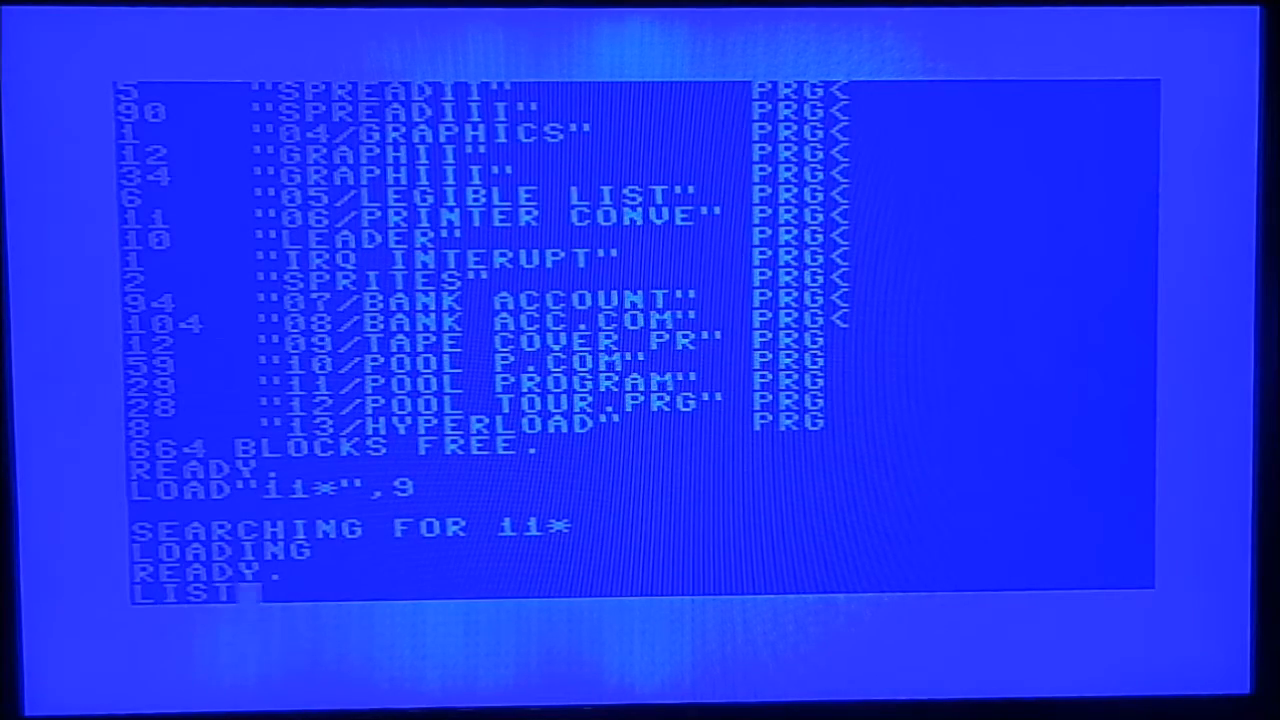
key(Return)
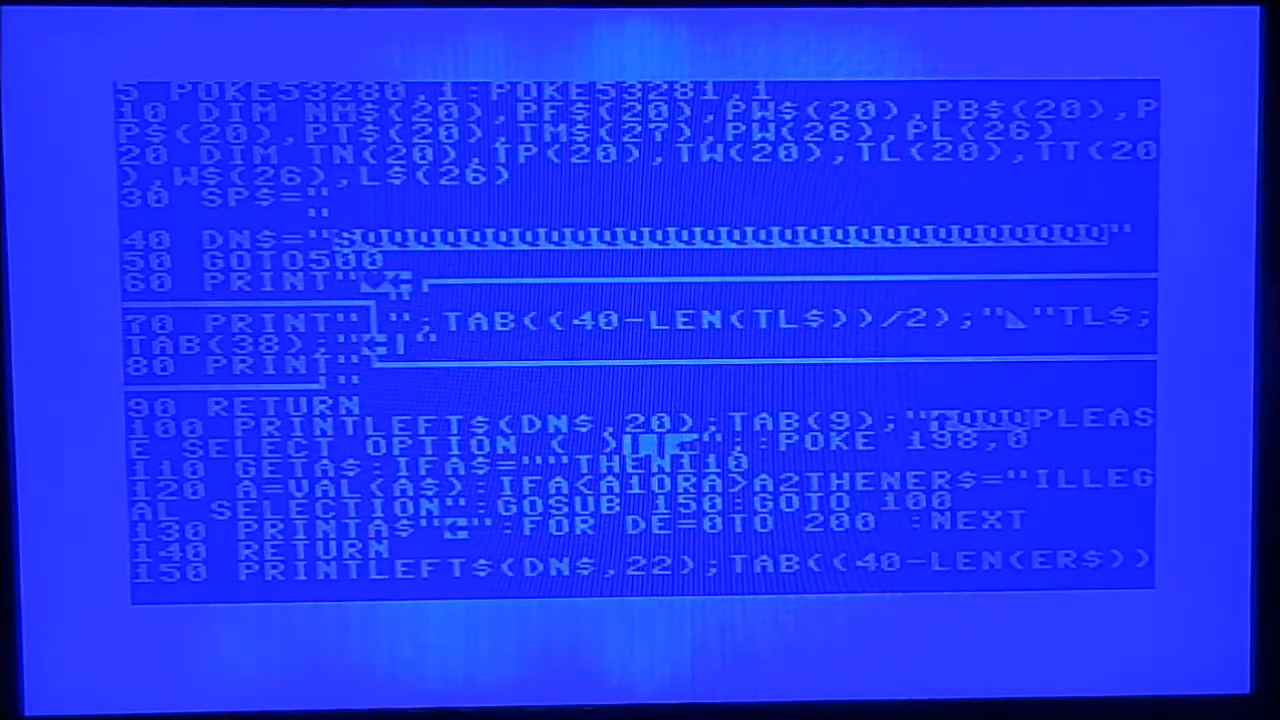
scroll(down, 3)
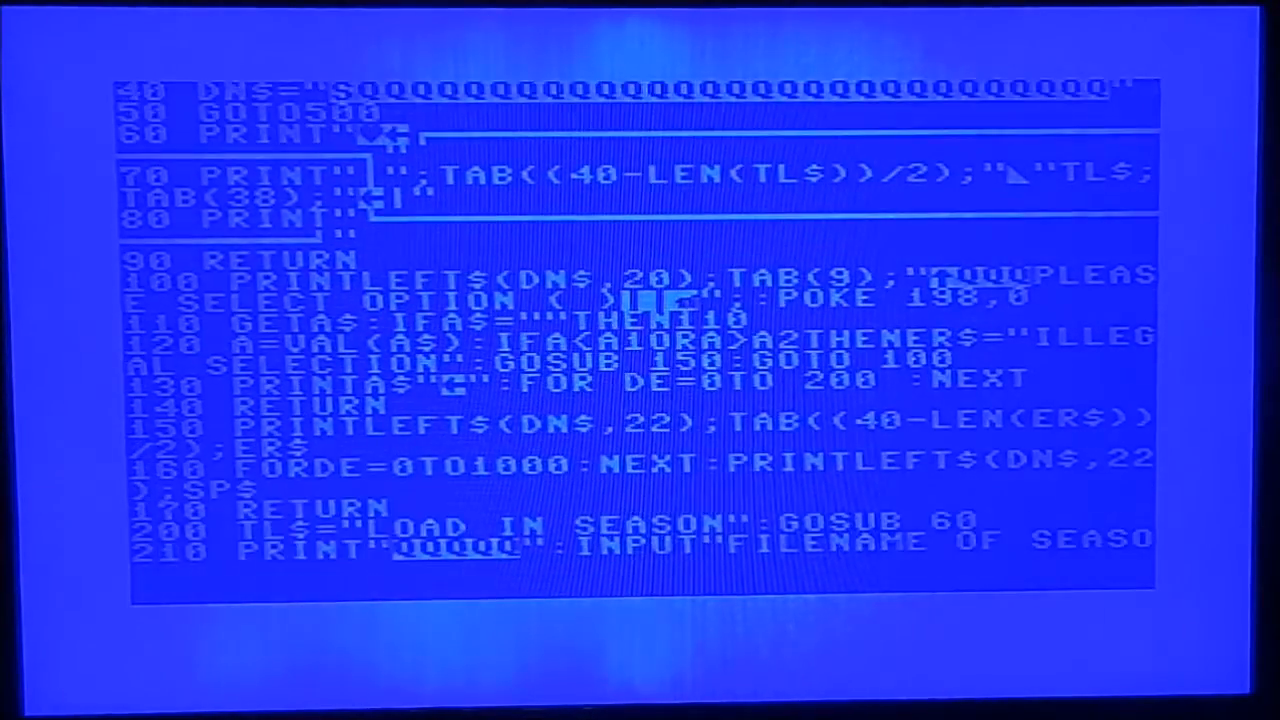
scroll(down, 3)
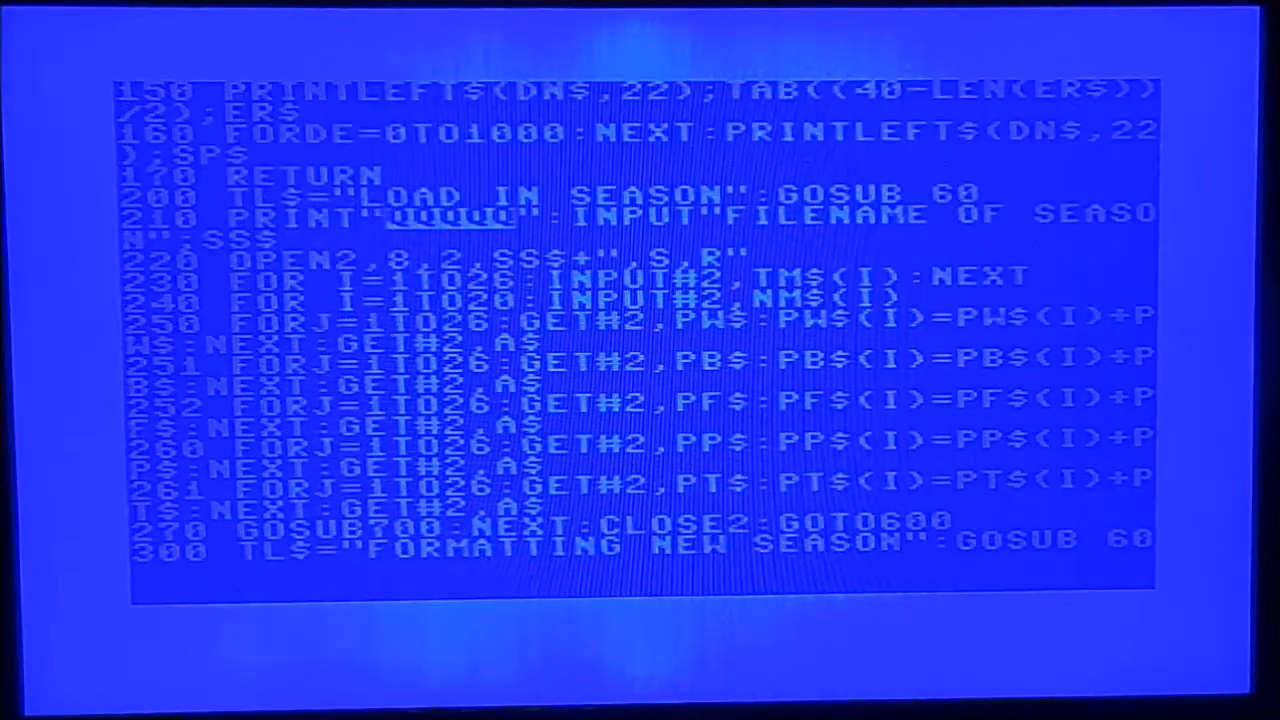
scroll(down, 3)
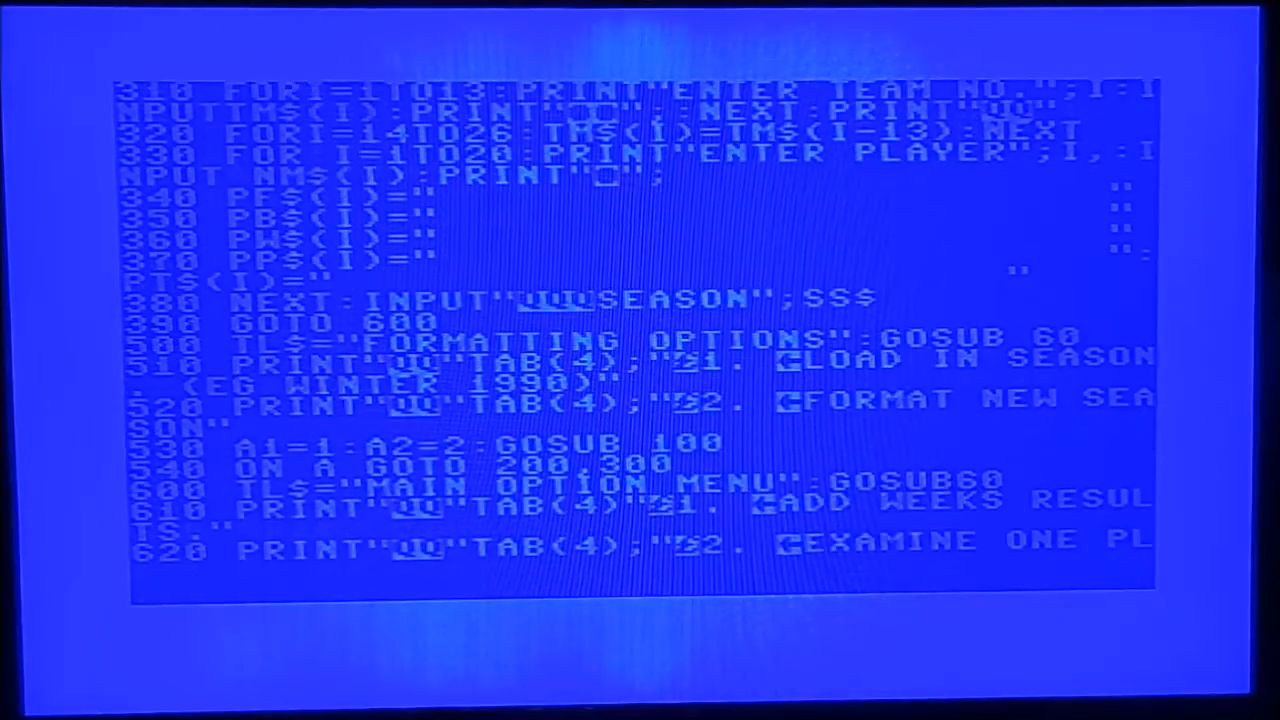
scroll(down, 3)
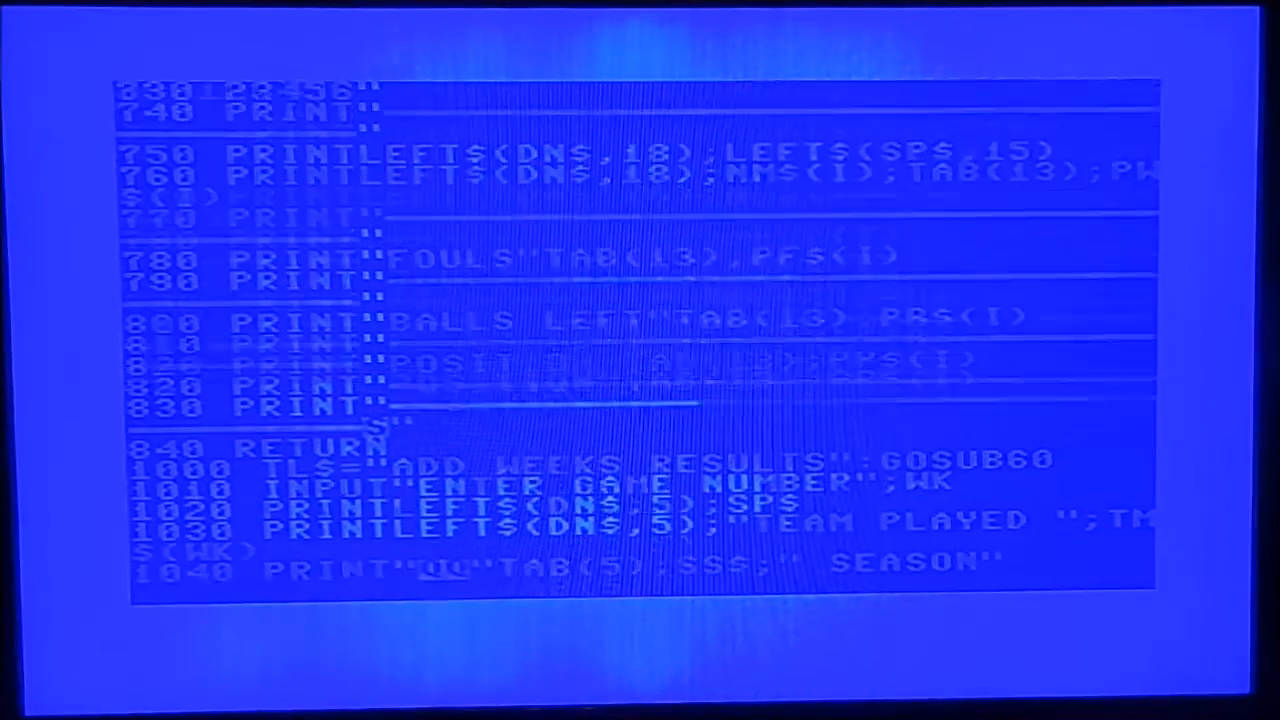
scroll(down, 3)
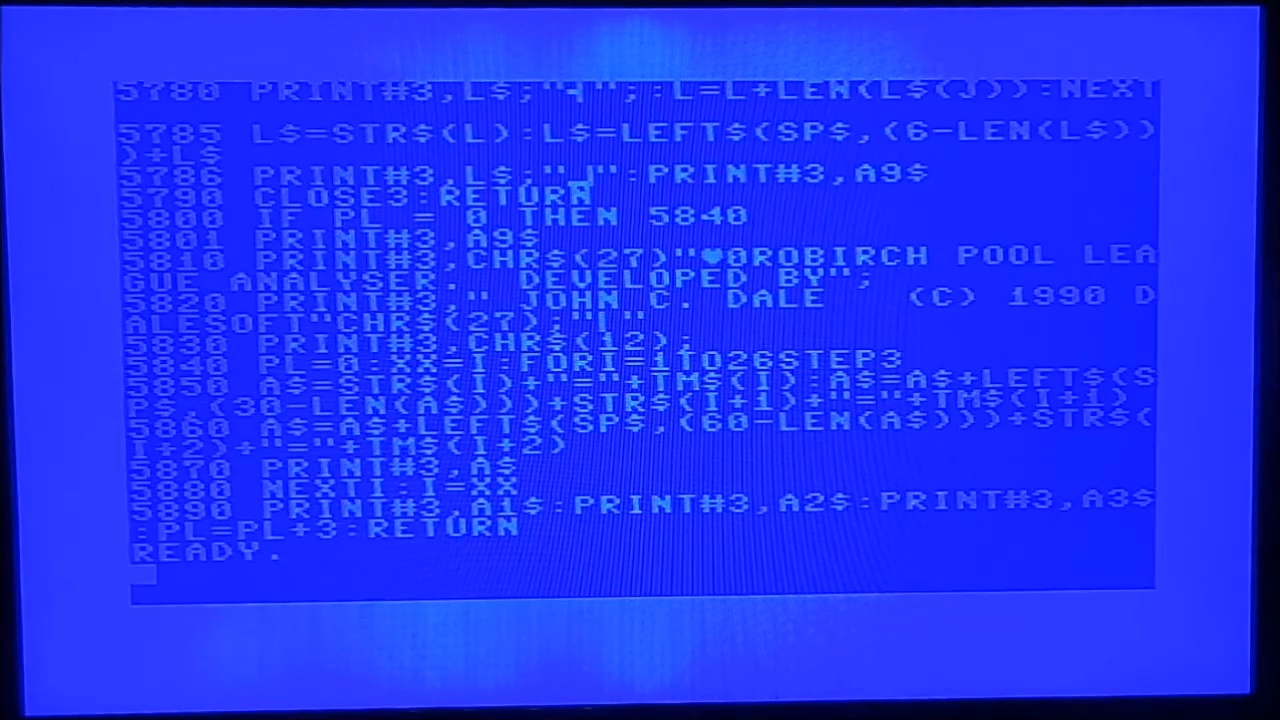
- RUN the pool league analyser to its Formatting Options menu, then break out and begin relisting
text(RUN)
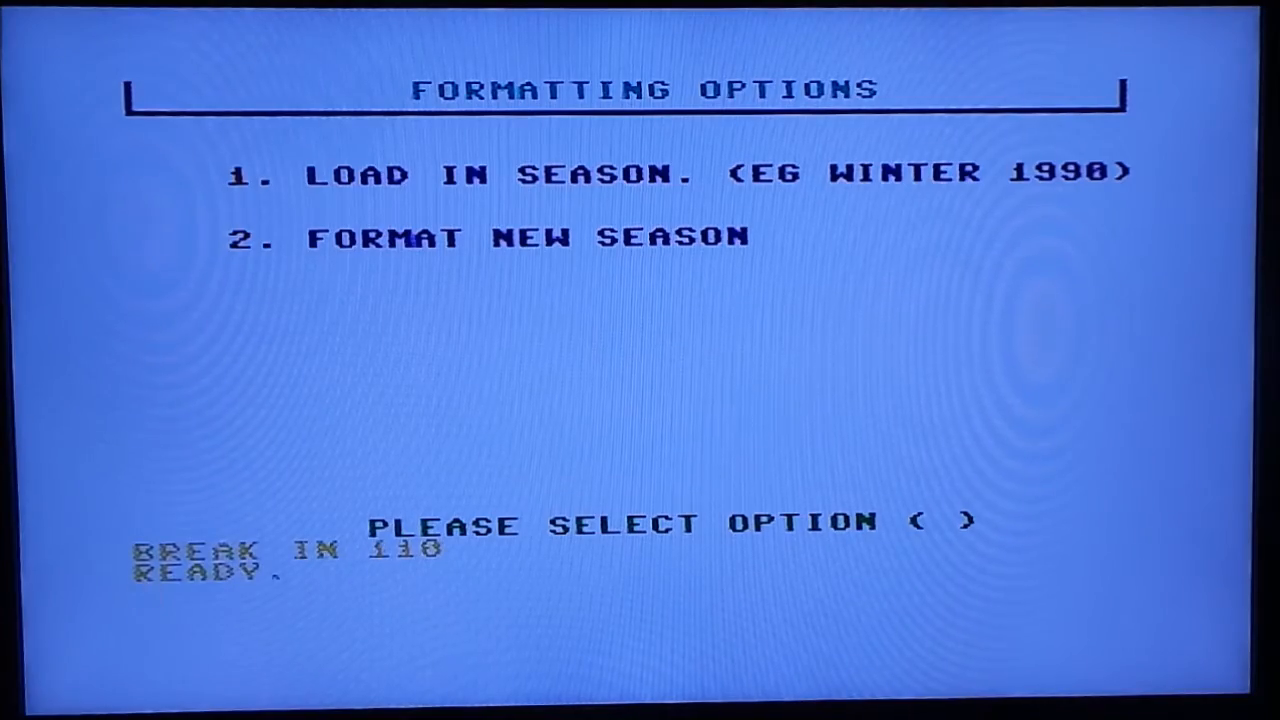
text(L)
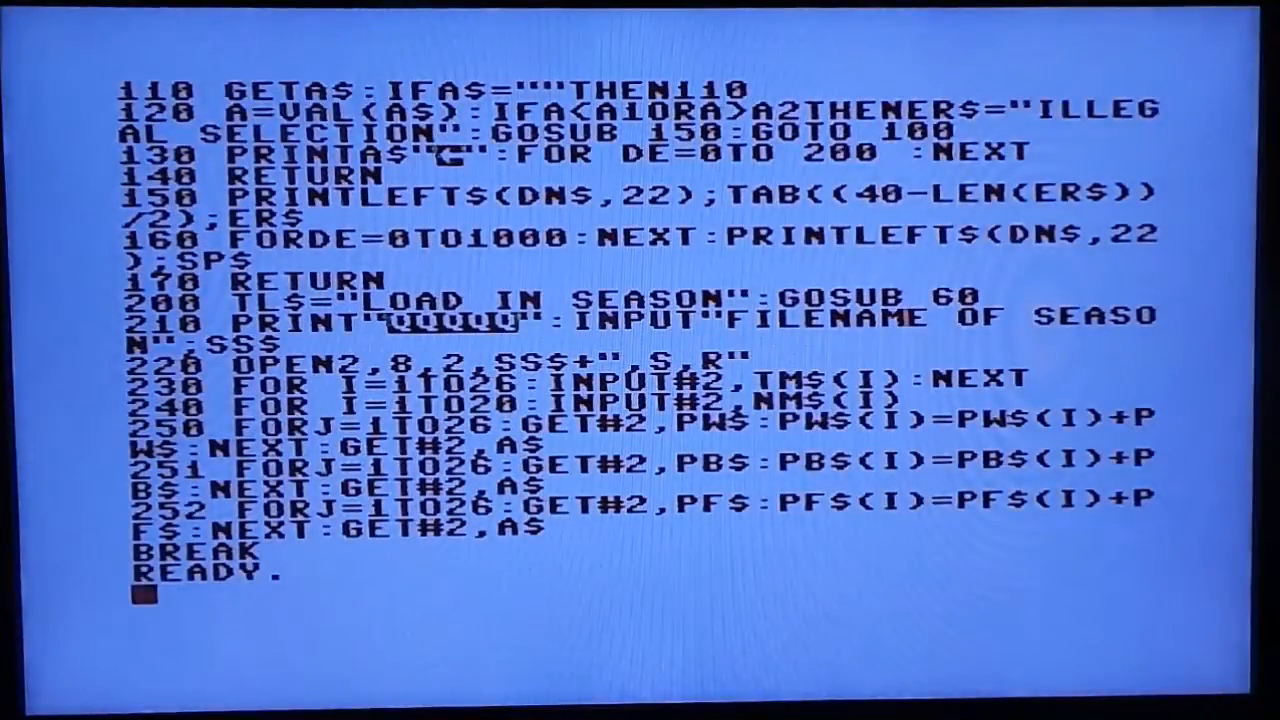
- Load the directory, then the 09* tape cover program from device 9, and LIST its code
text(LOAD"$")
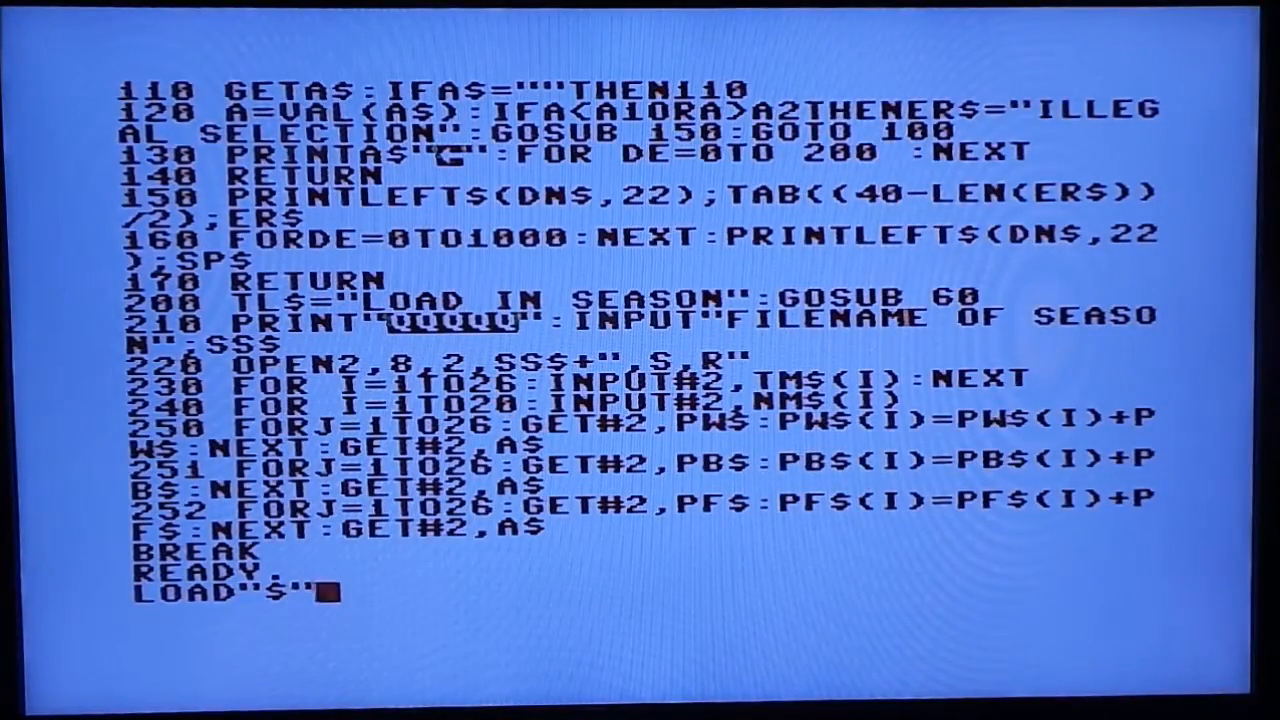
key(Return)
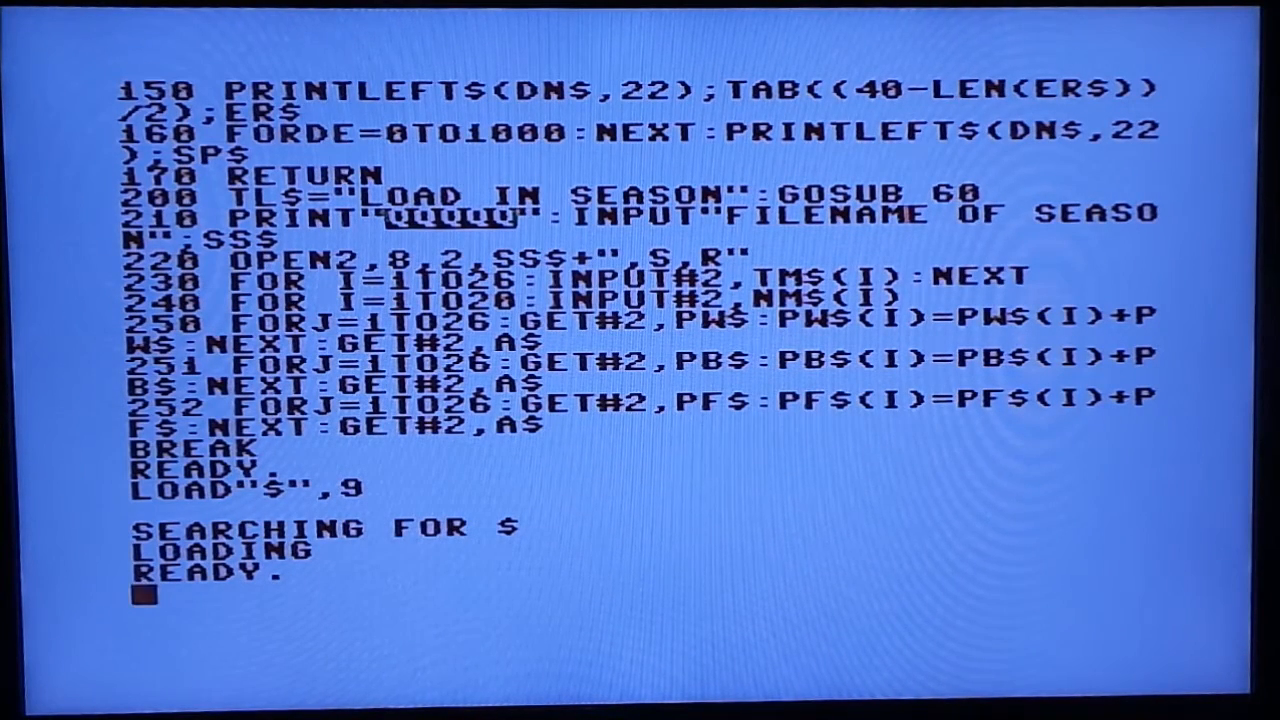
text(LOAD)
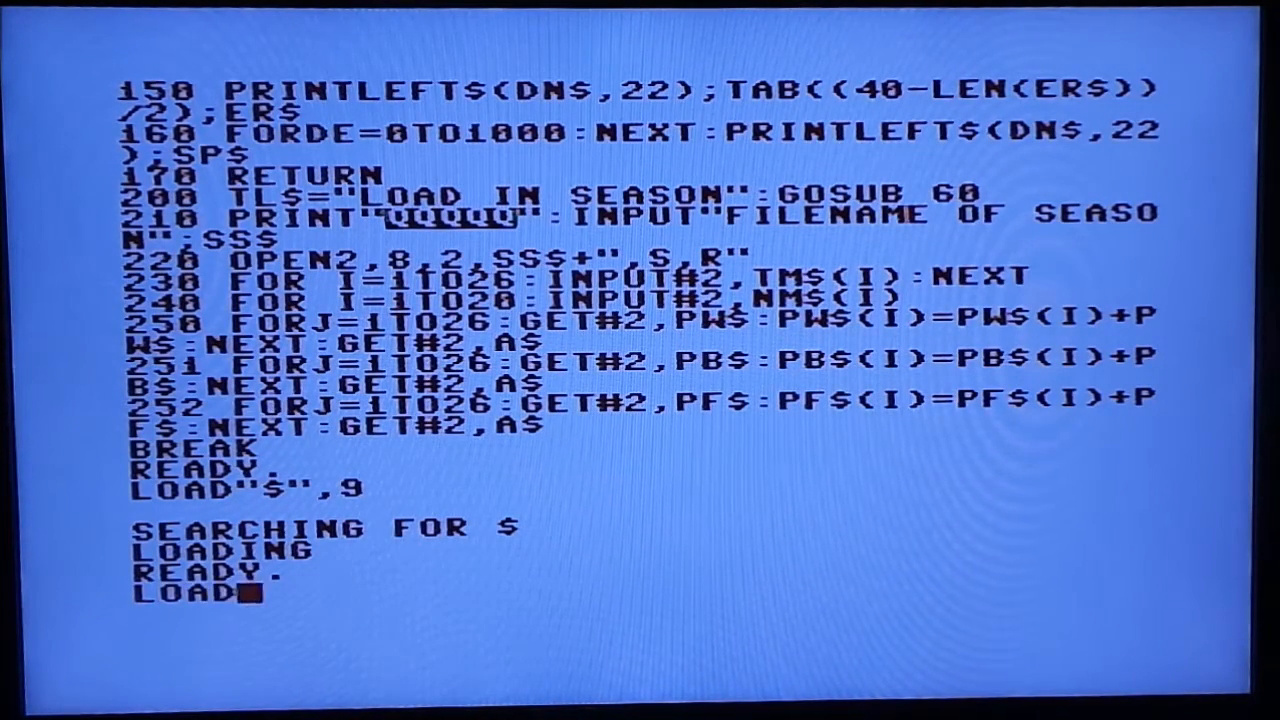
text("09*",9)
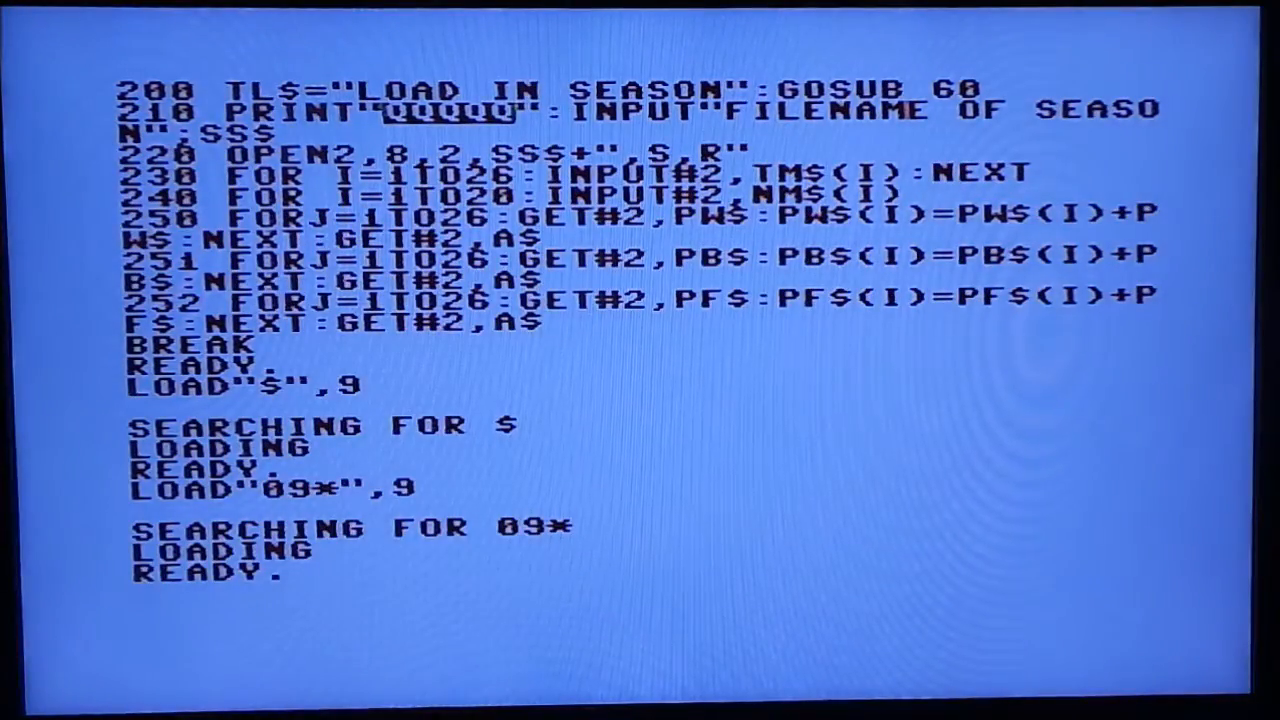
text(LIST)
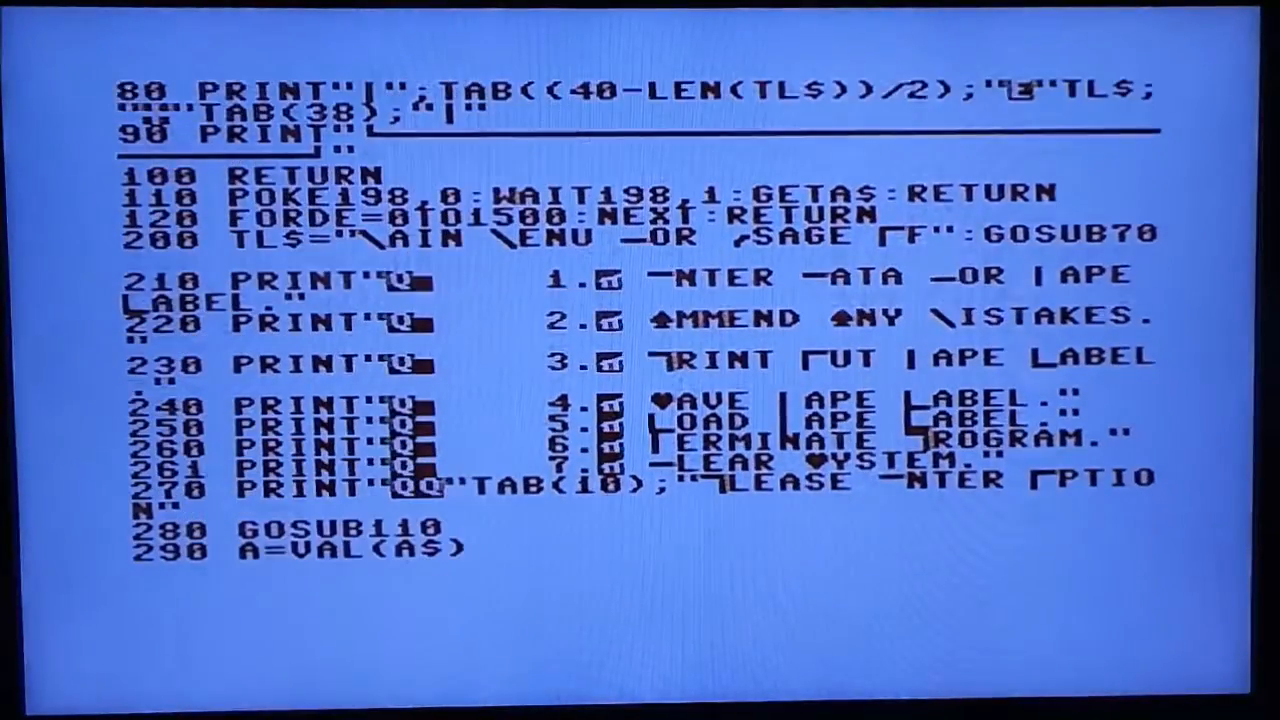
- View the tape label program's seven-option Main Menu before breaking back to READY
scroll(down, 3)
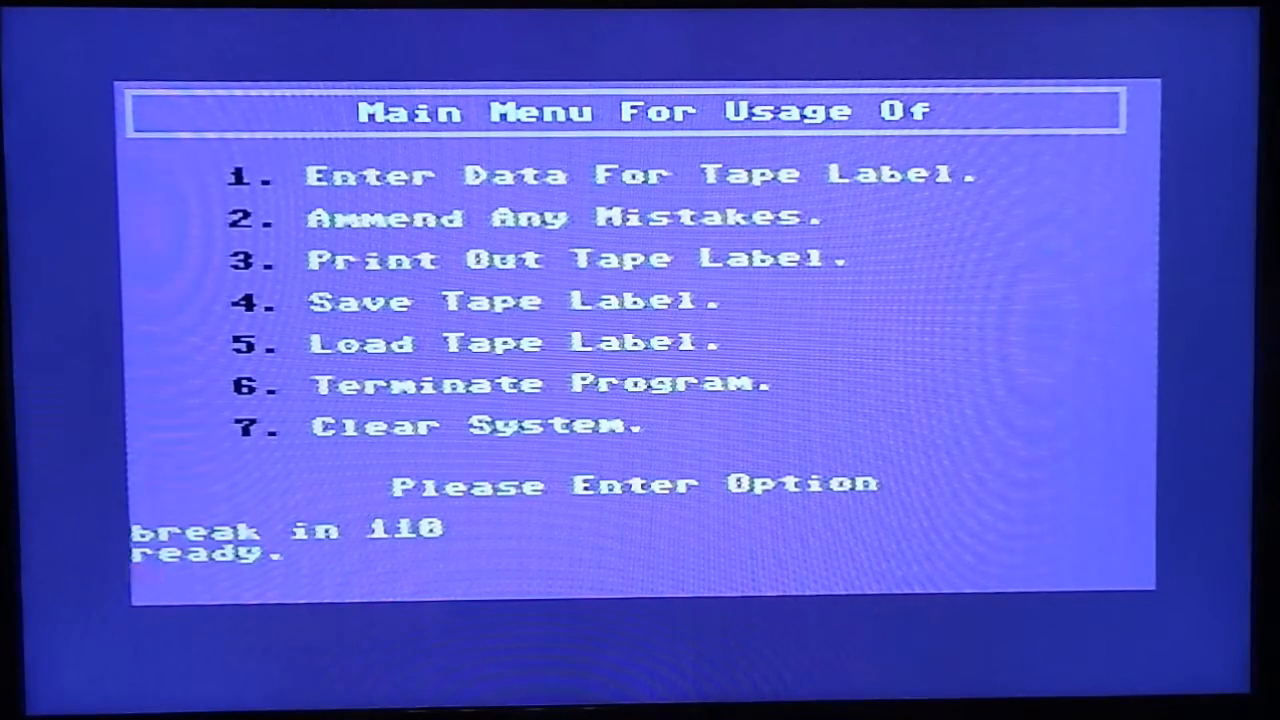
- List the program once more before clearing the screen for the OPEN 15 statement
text(LIST)
text(OPEN 15,)
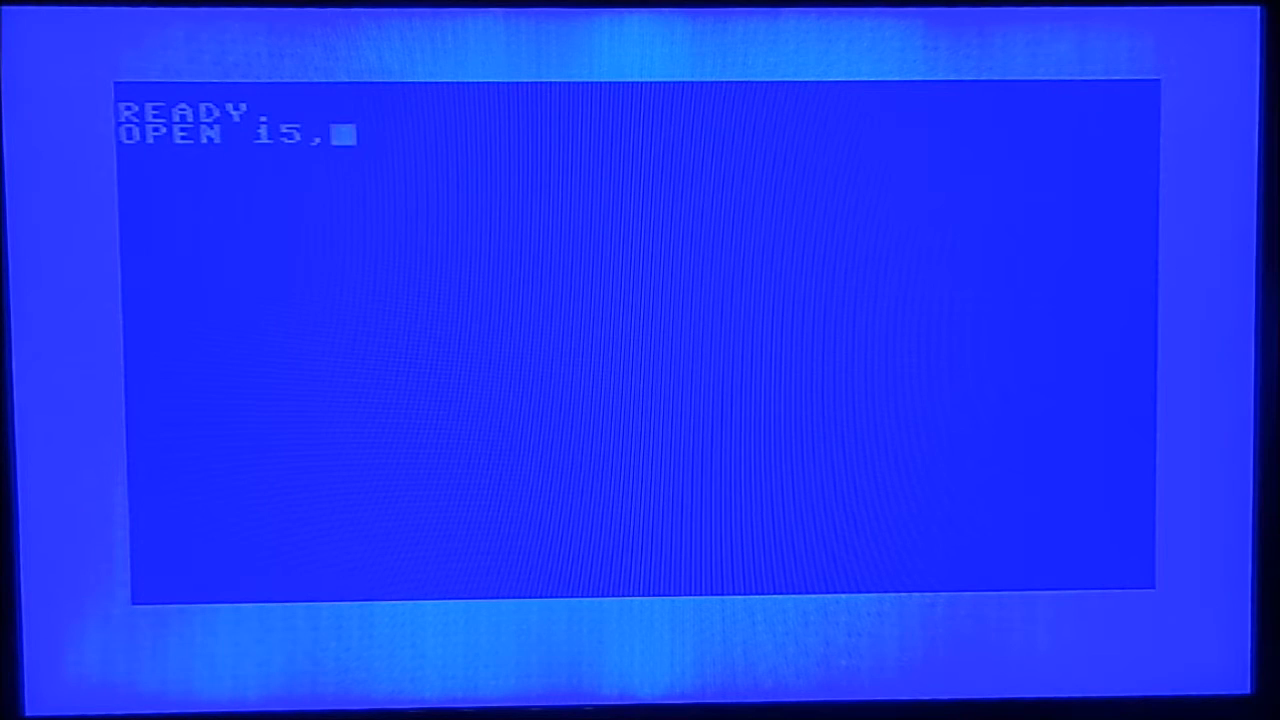
- Open command channel 15 to device 9 with OPEN 15,9,15
text(9,15)
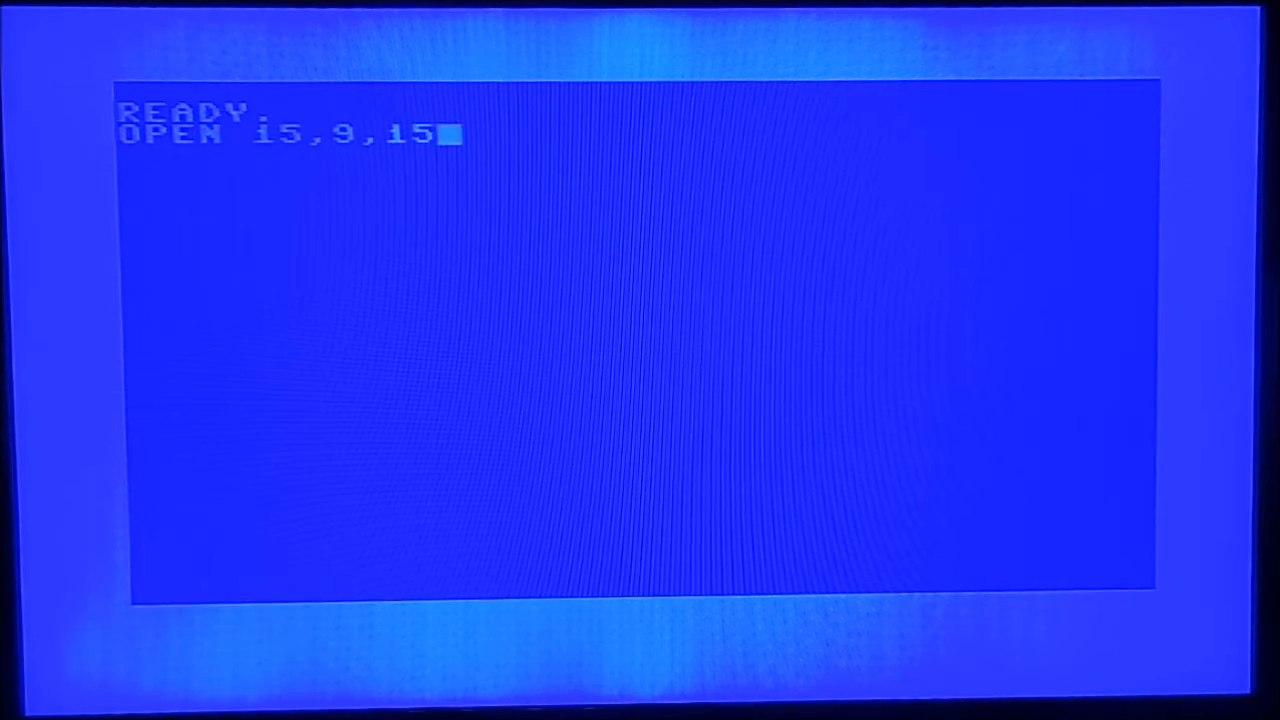
text(,"CD:←)
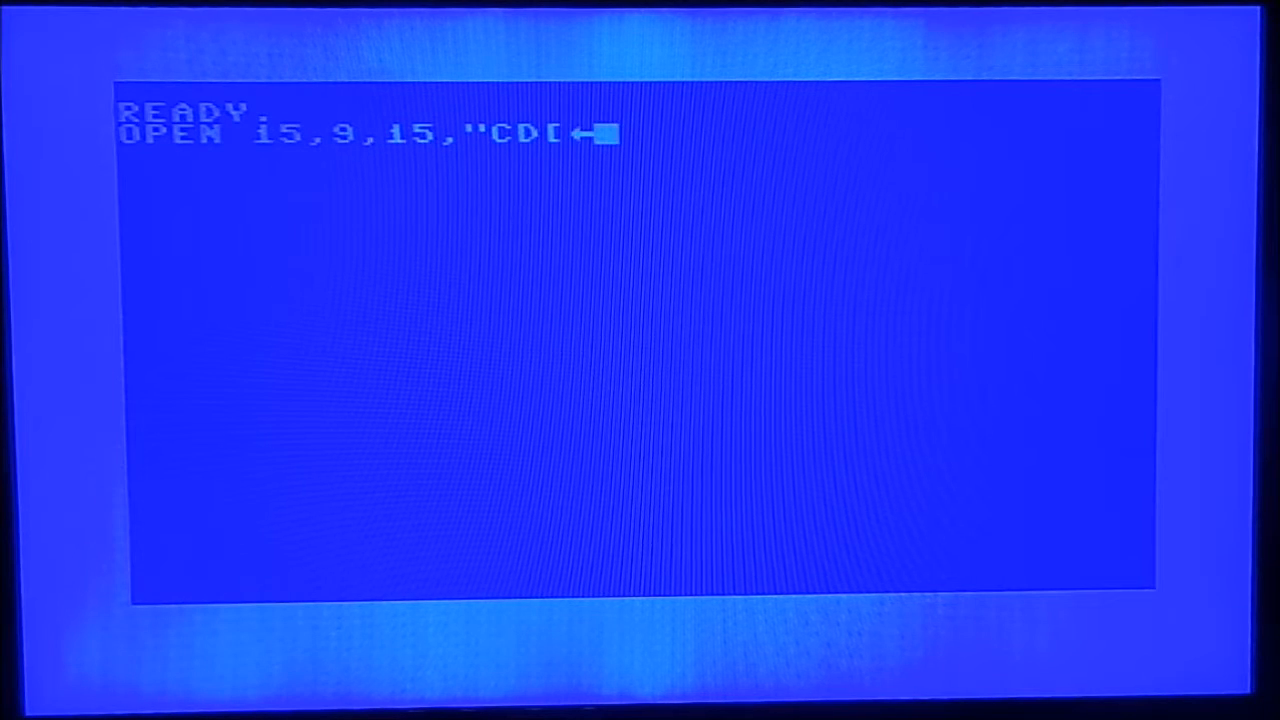
text(")
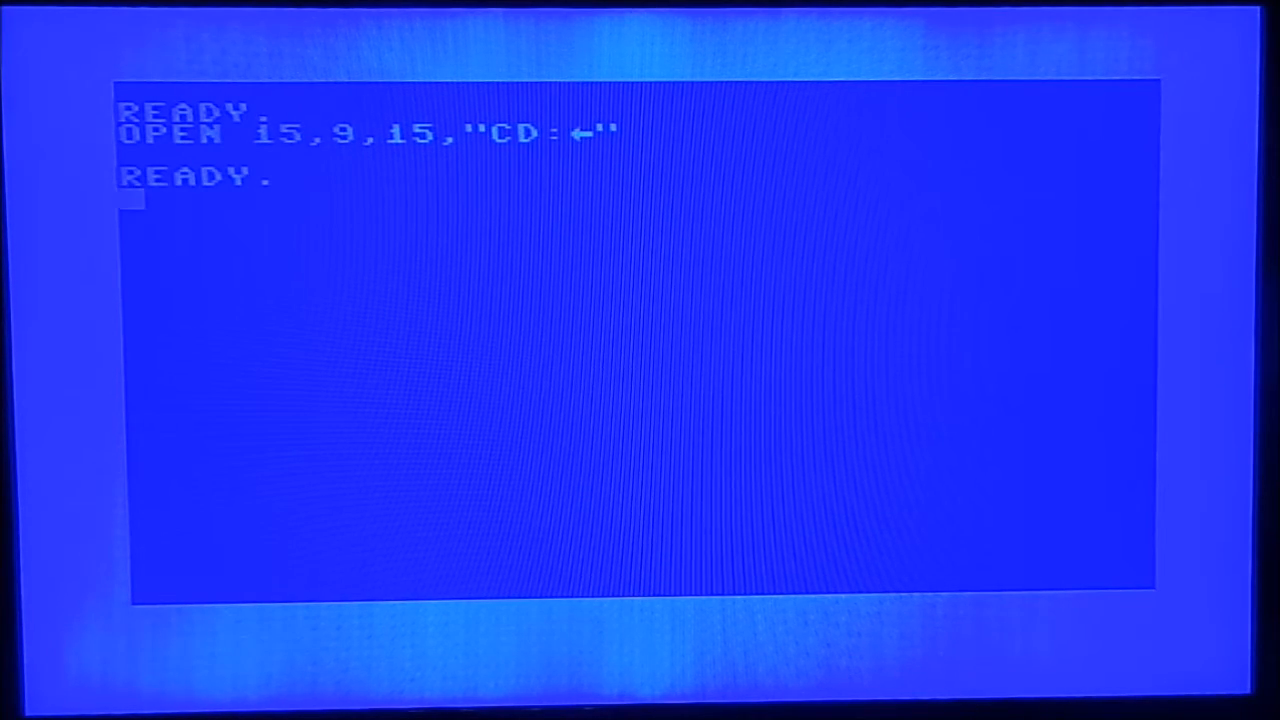
- Send PRINT#15,"CD//" to return device 9 to the SD root, then CLOSE 15
text(PRINT)
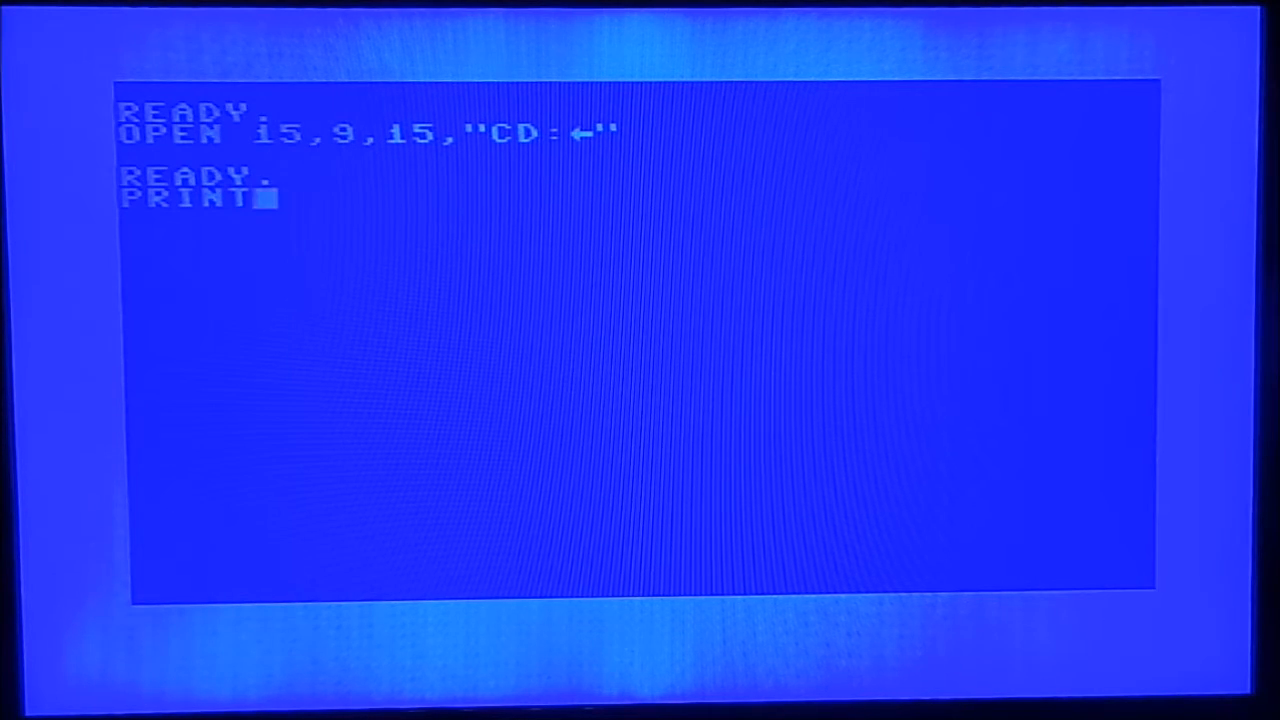
text(#1)
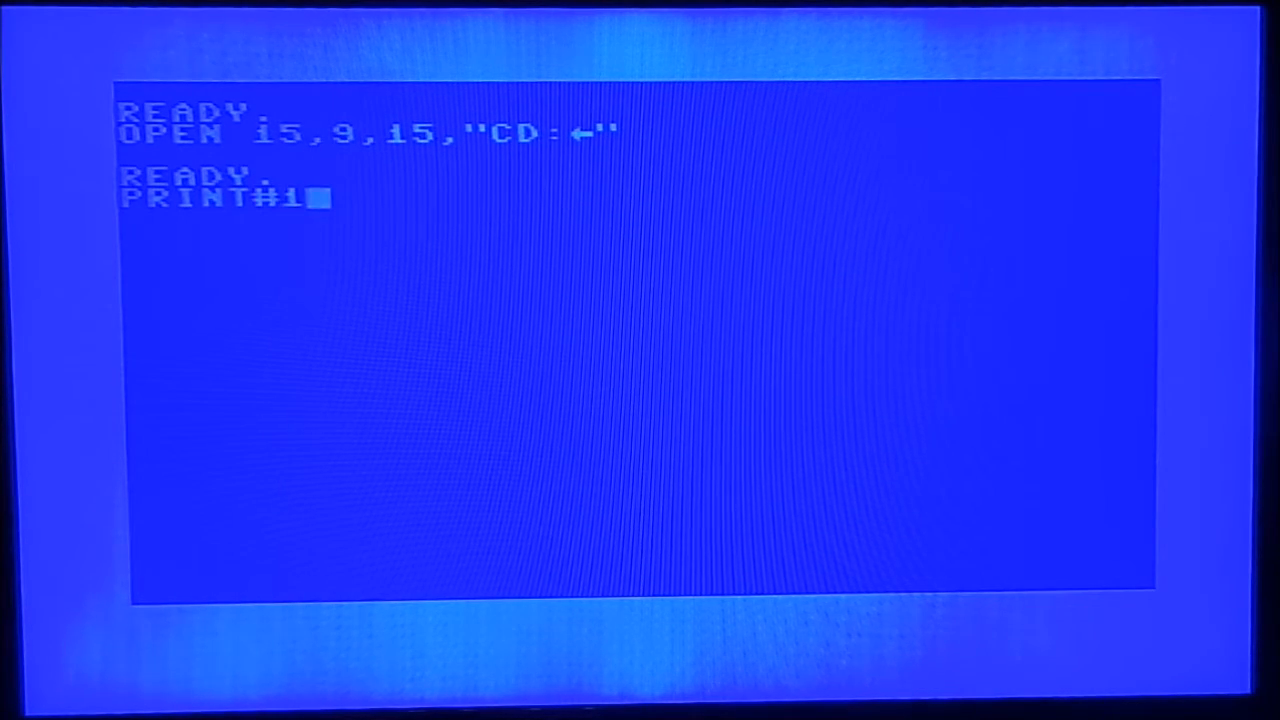
text(5, ")
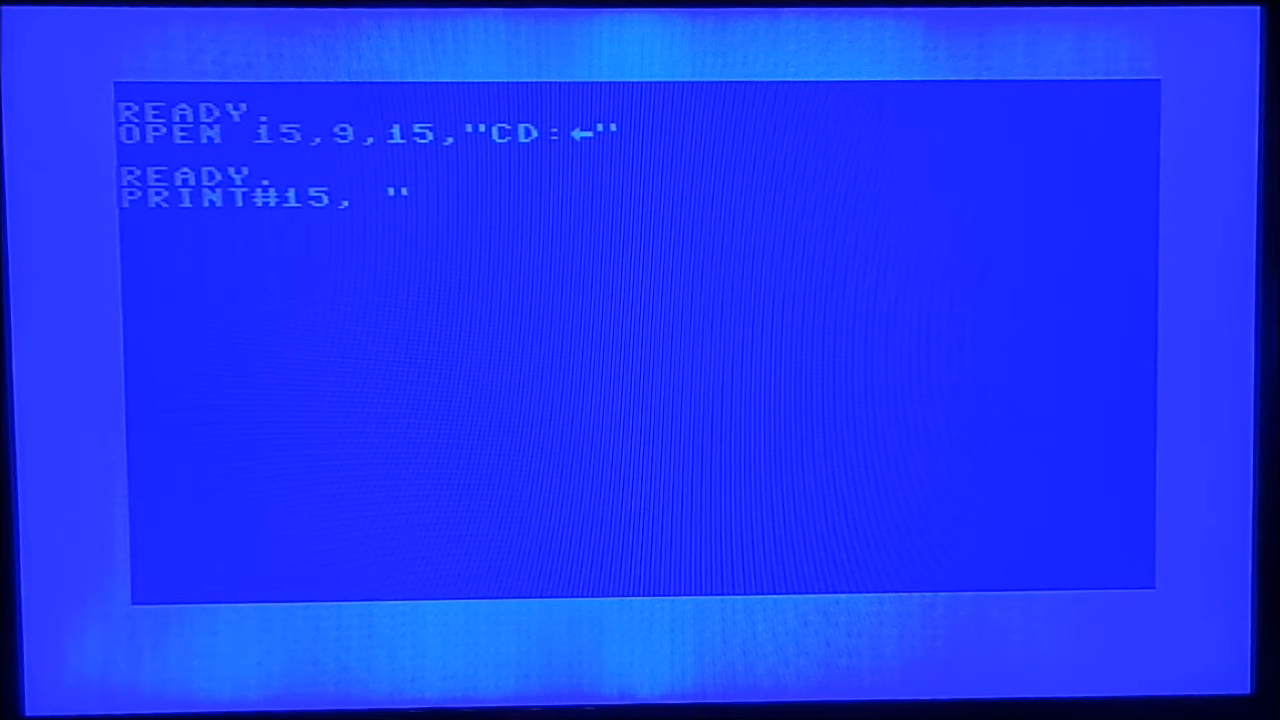
text(CD//")
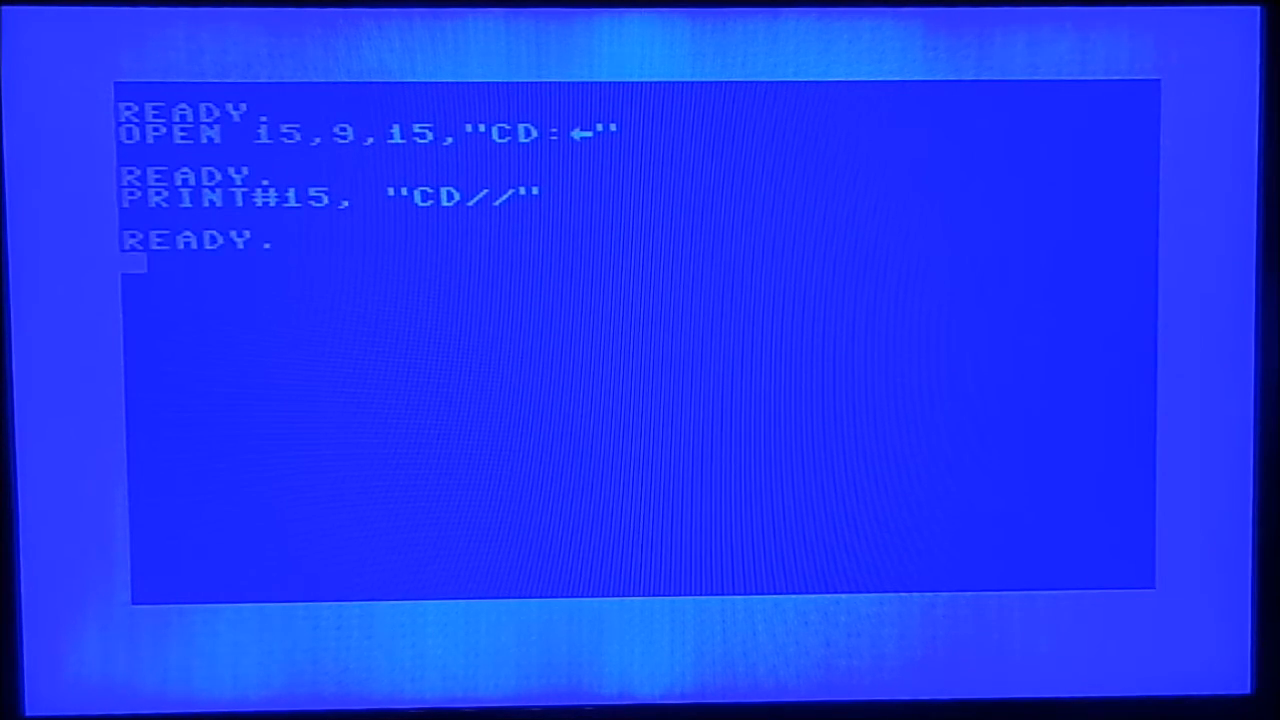
text(CLOSE 15)
text(LOAD)
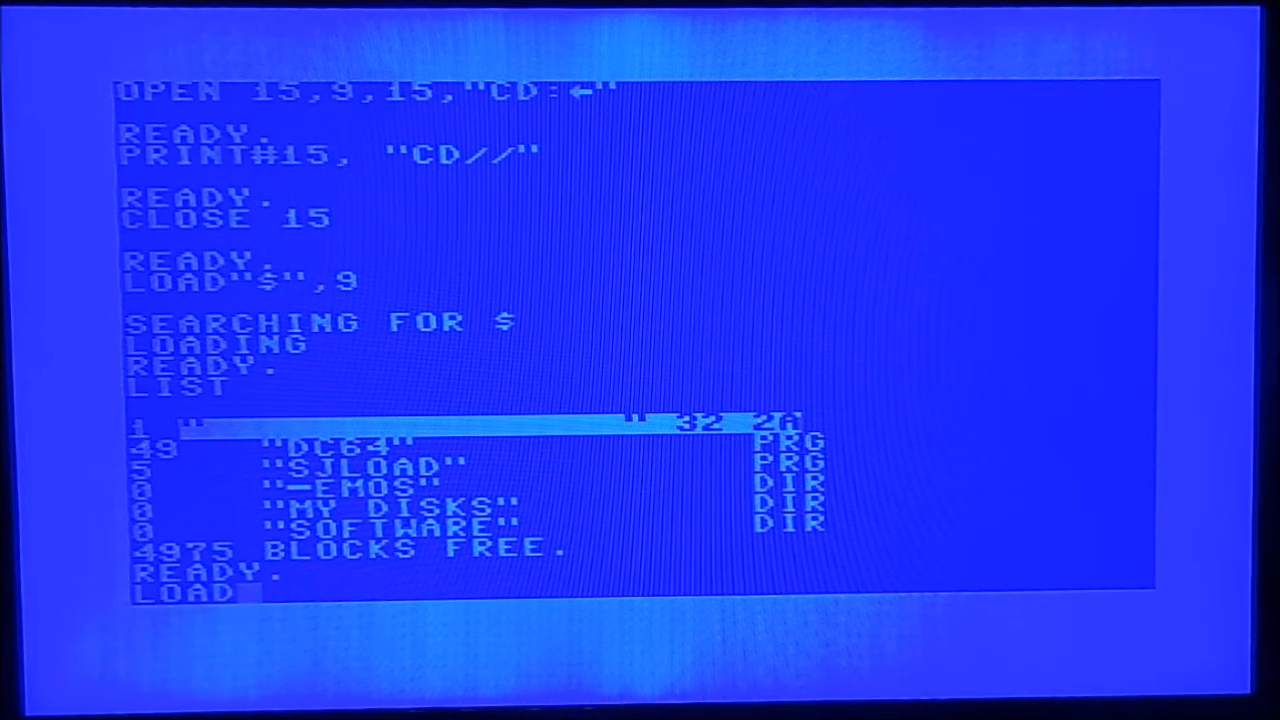
- Load the DC64 program from device 9 and enter RUN at the prompt
text("DC64",9)
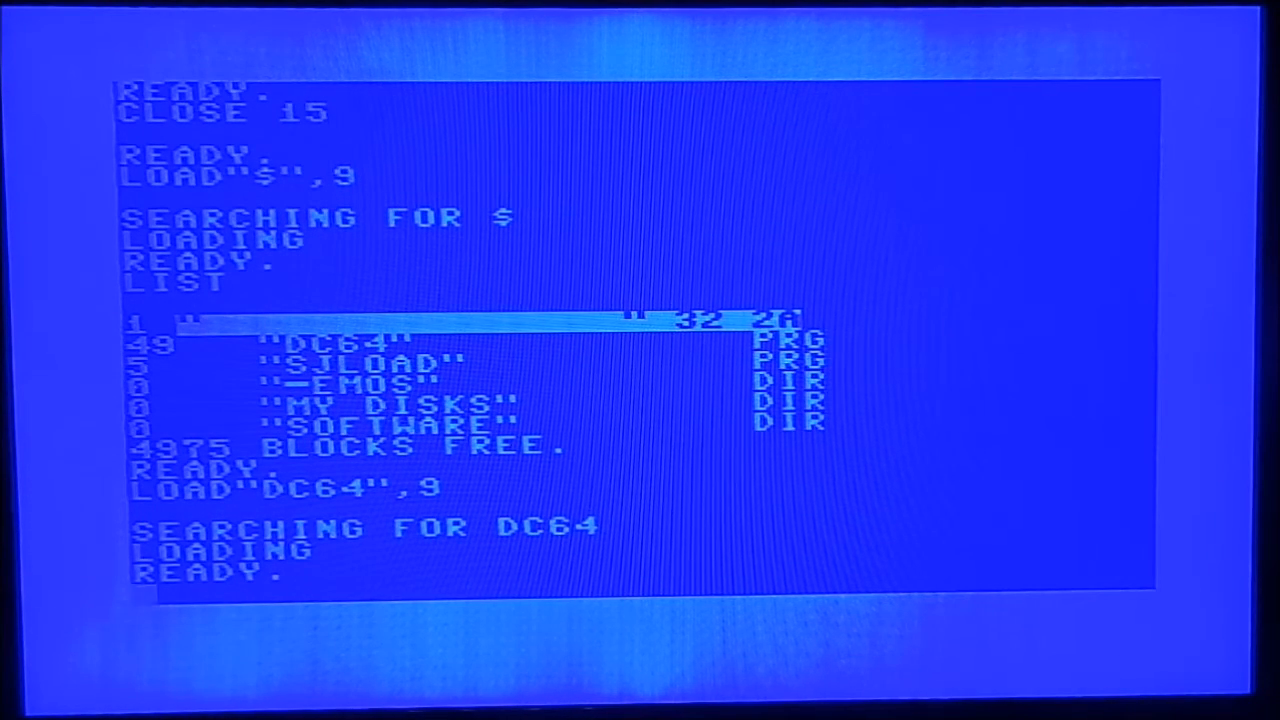
text(RUN)
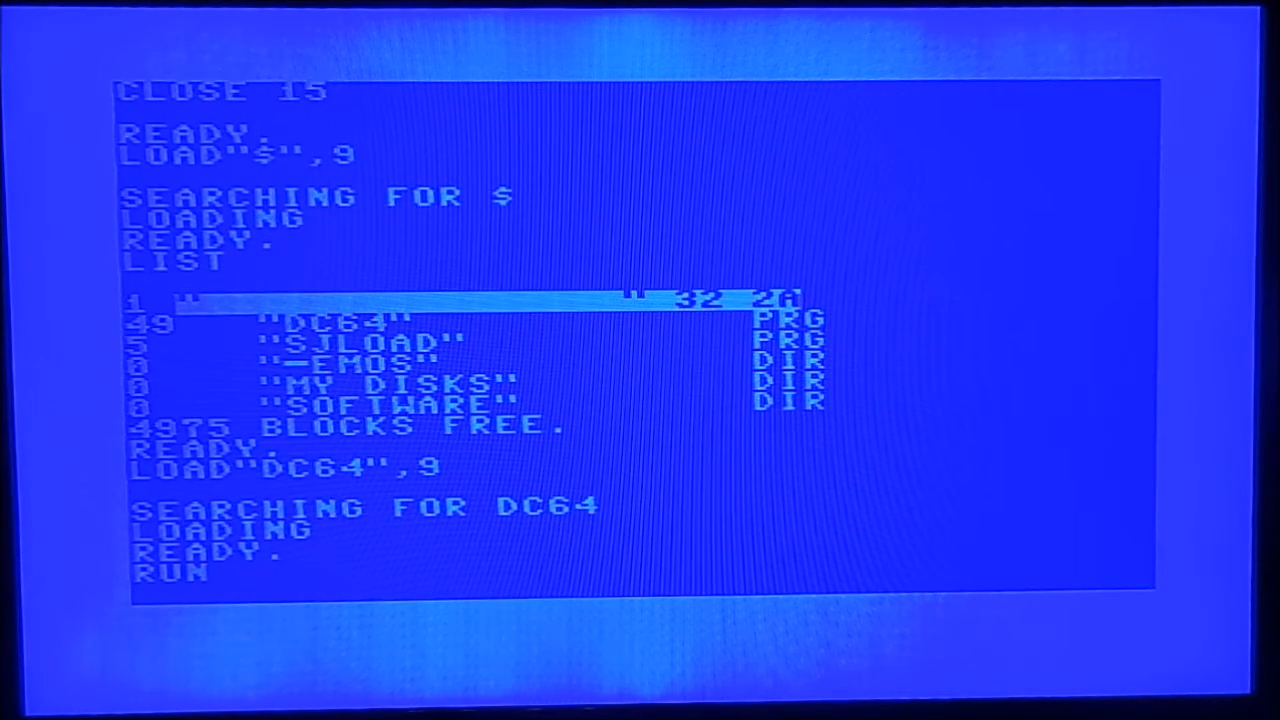
- Start DC64 and answer its rename prompt for the Demos folder with demos
key(Return)
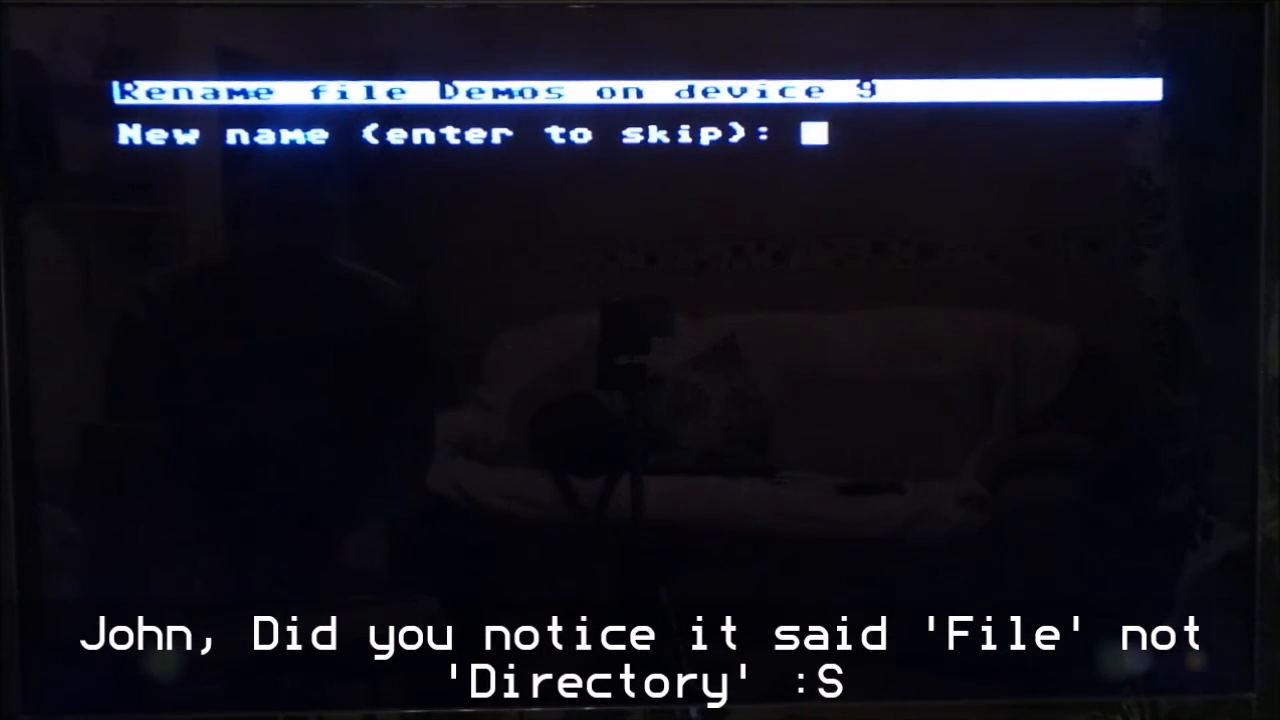
text(demos)
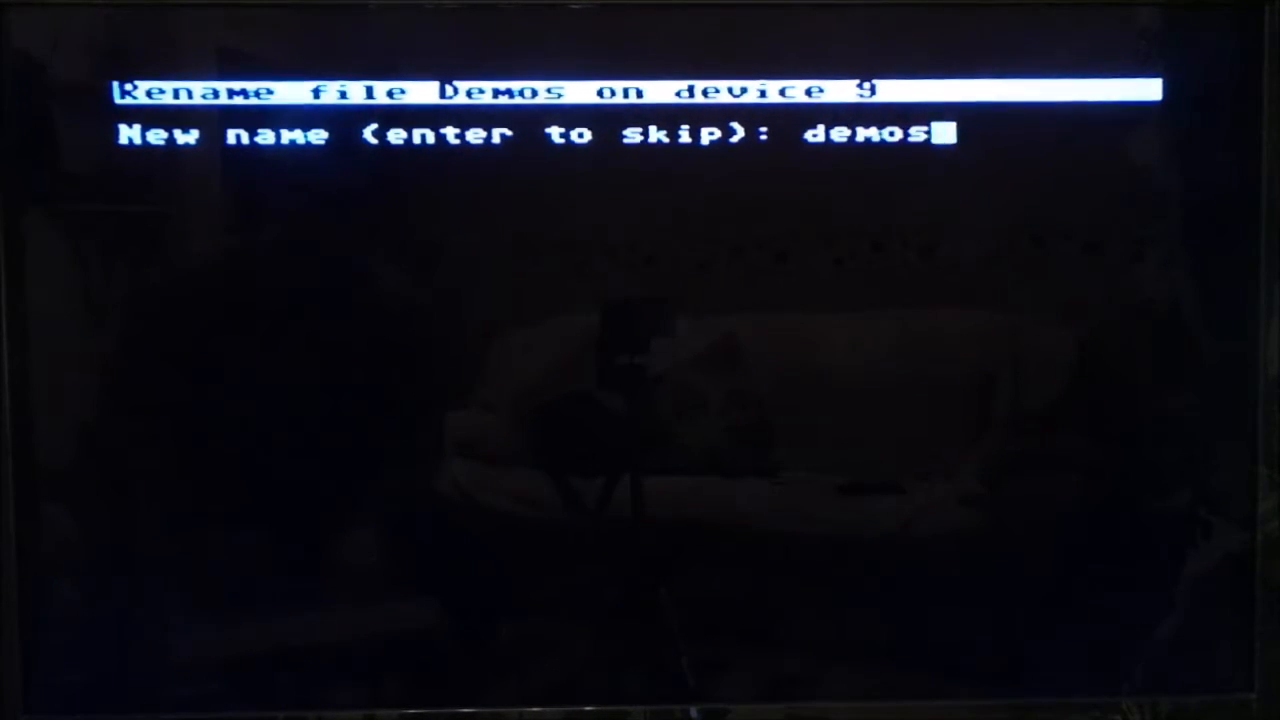
key(enter)
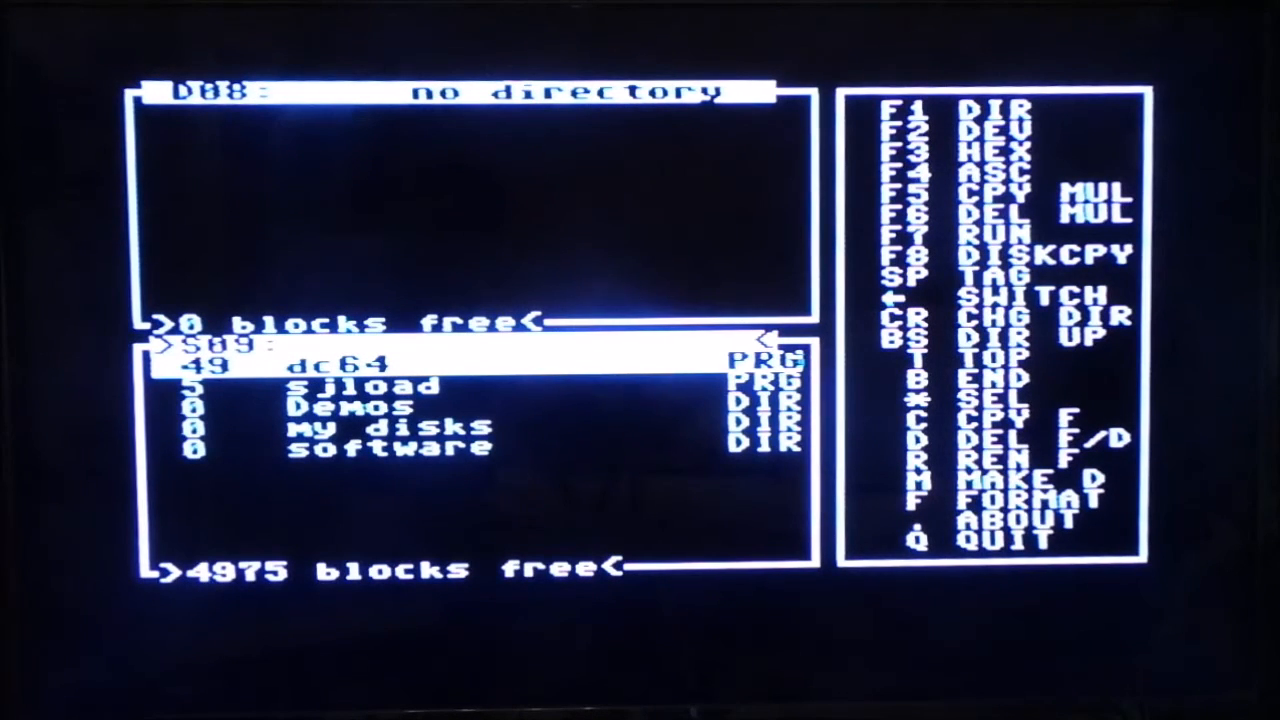
- Highlight the dc64 file on device 9 and bring up its rename prompt
key(Down)
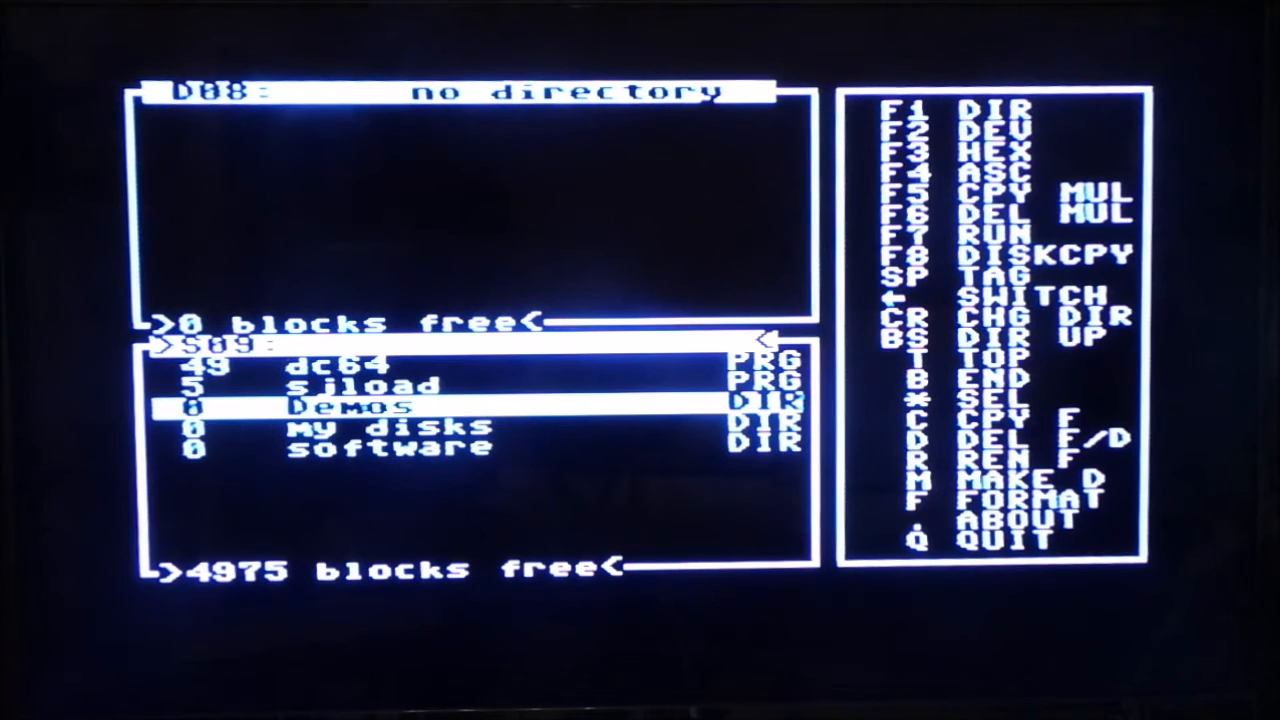
key(Up)
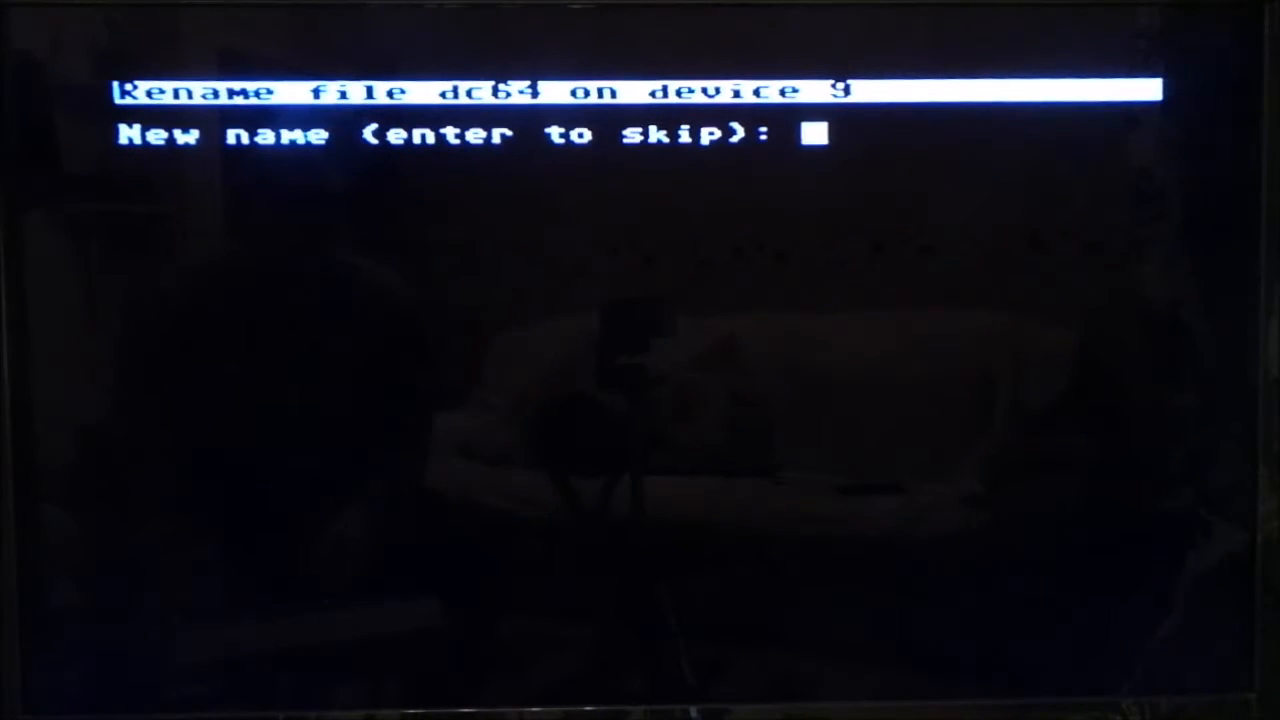
- Enter disccopy64 as the new name for dc64 and confirm it in the listing
text(discco)
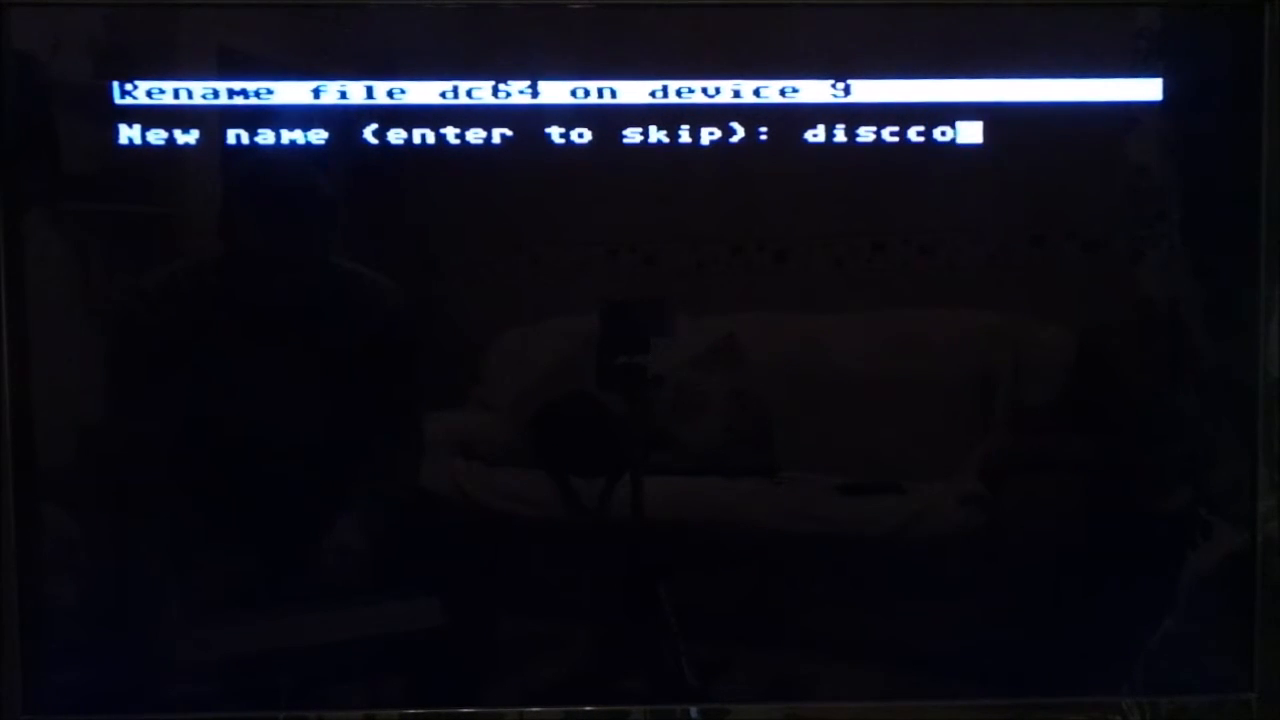
text(py64)
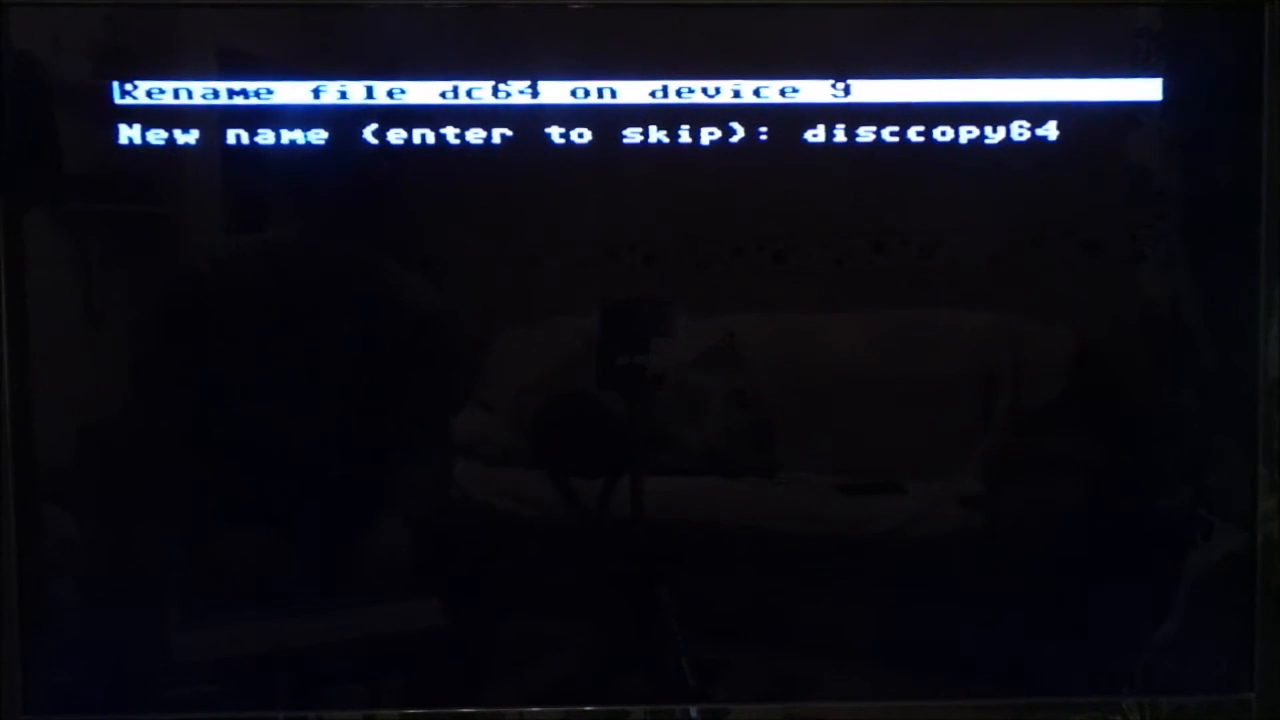
key(enter)
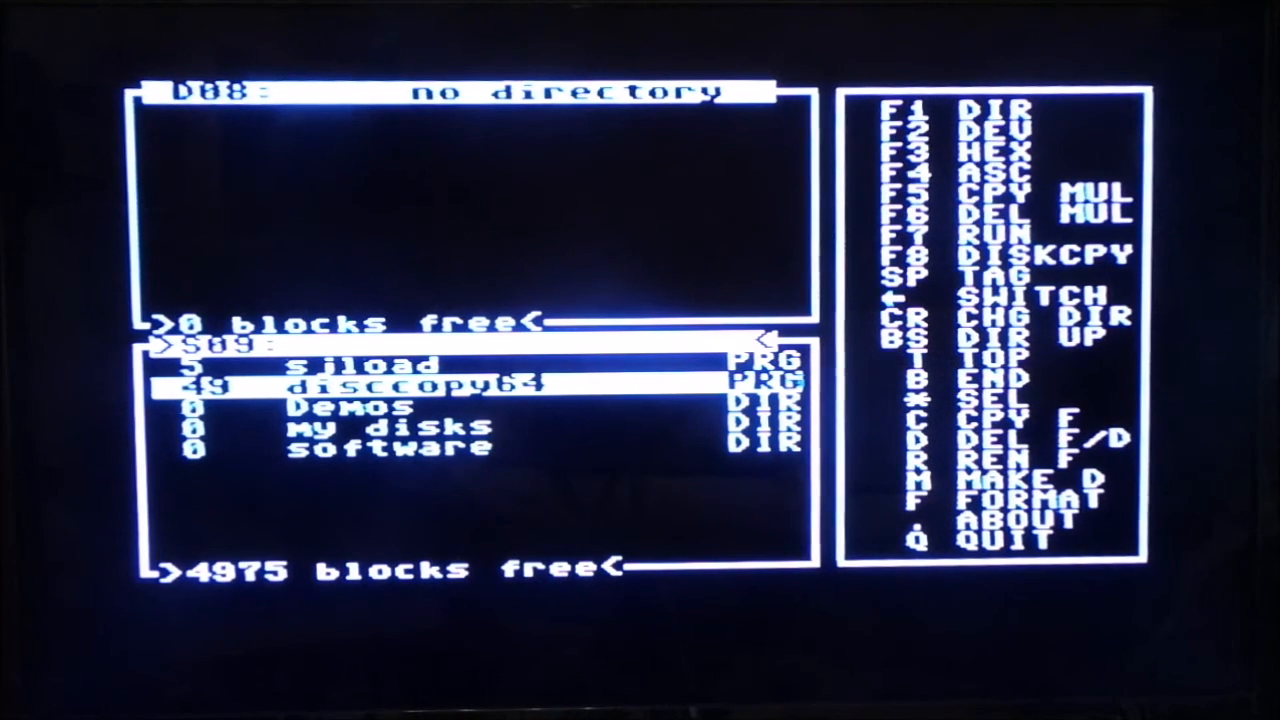
key(Down)
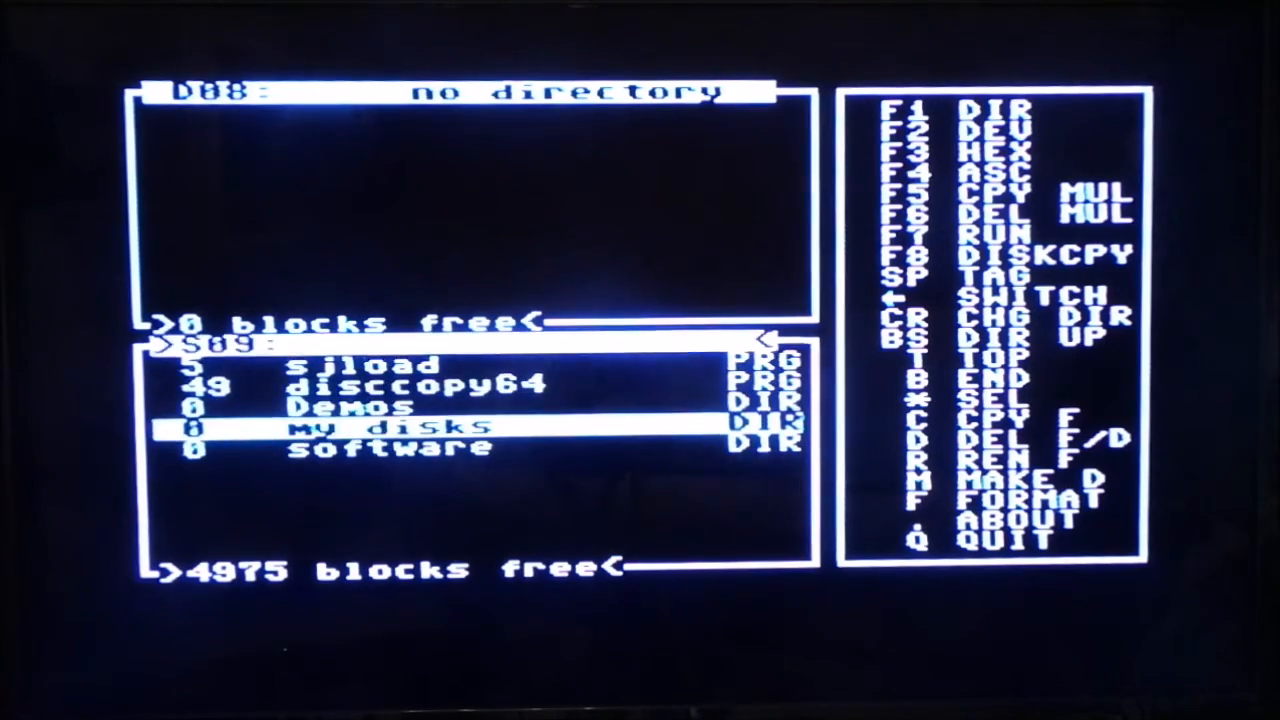